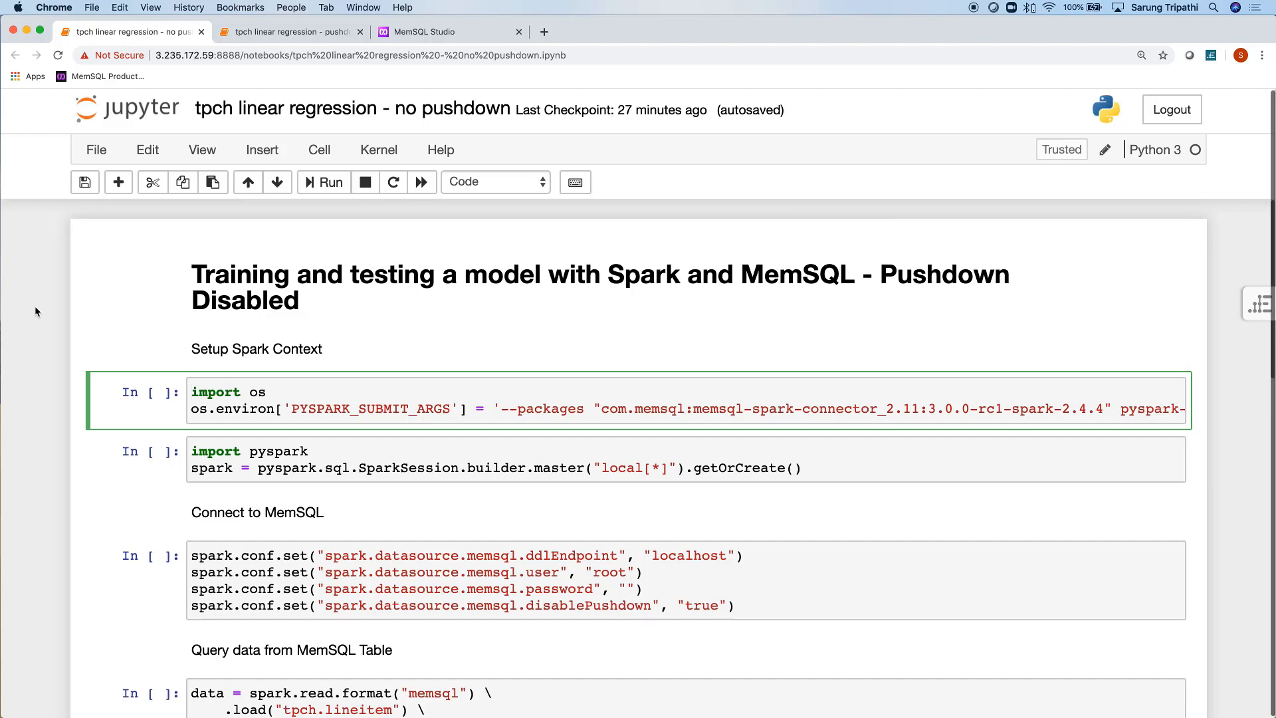
Step: Run the os environment and SparkSession cells of the no-pushdown notebook
left_click(193, 392)
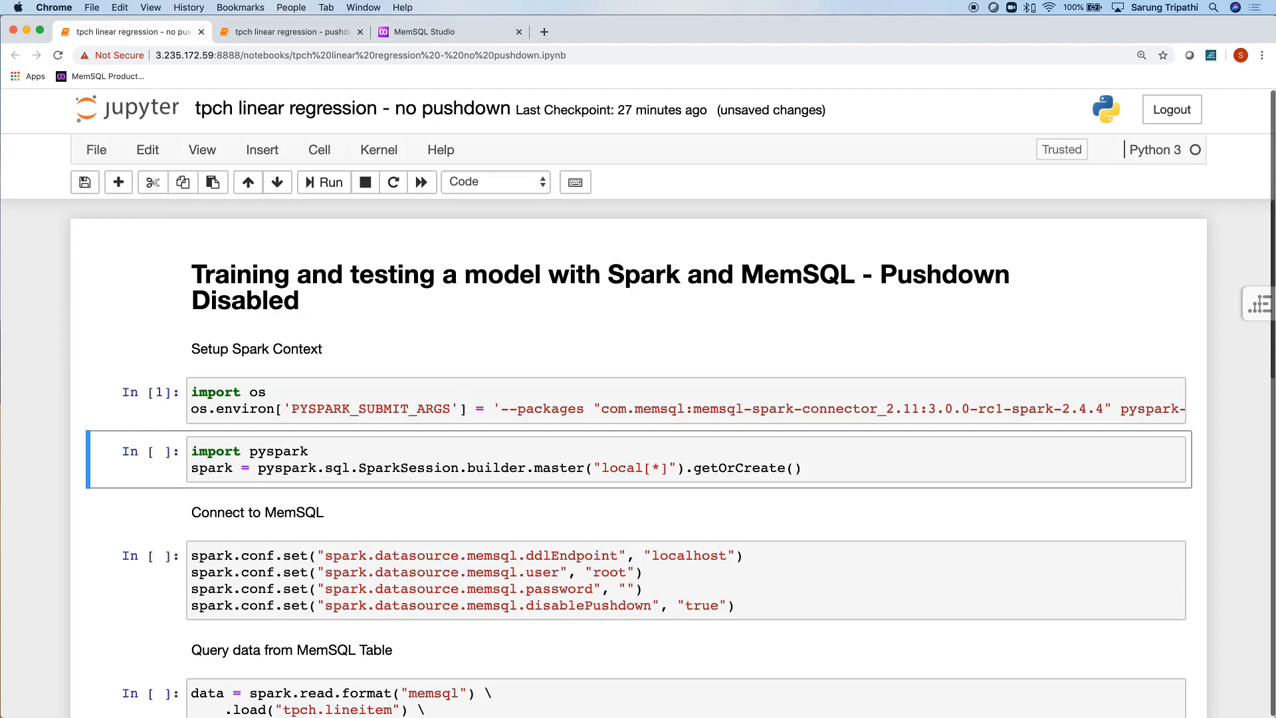
left_click(323, 181)
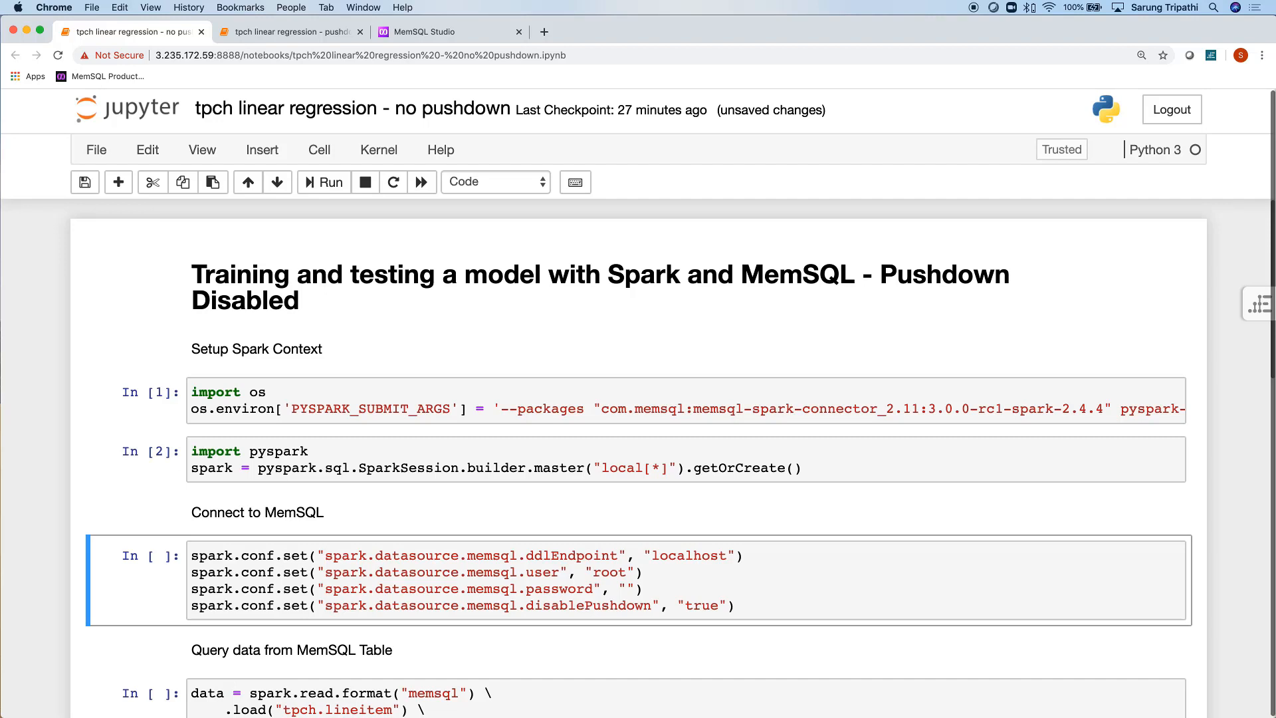
scroll("down", 3)
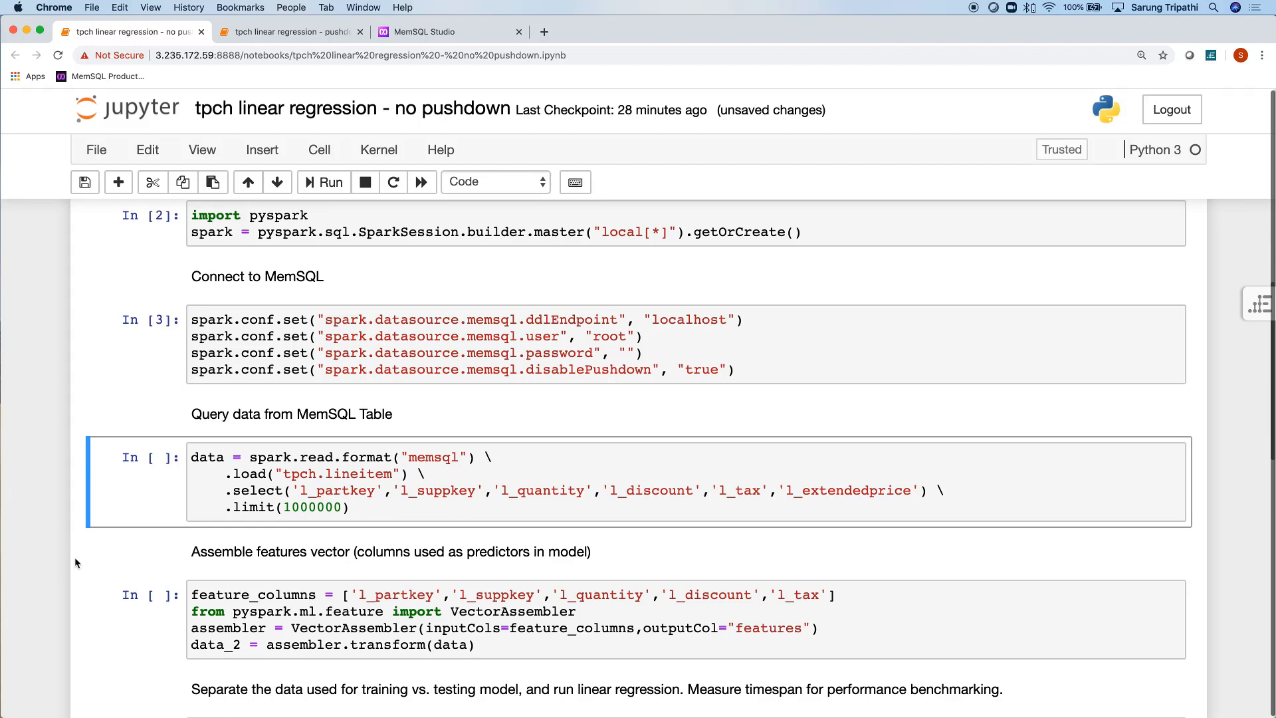
Step: Run the lineitem query, VectorAssembler and randomSplit/LinearRegression cells
left_click(323, 182)
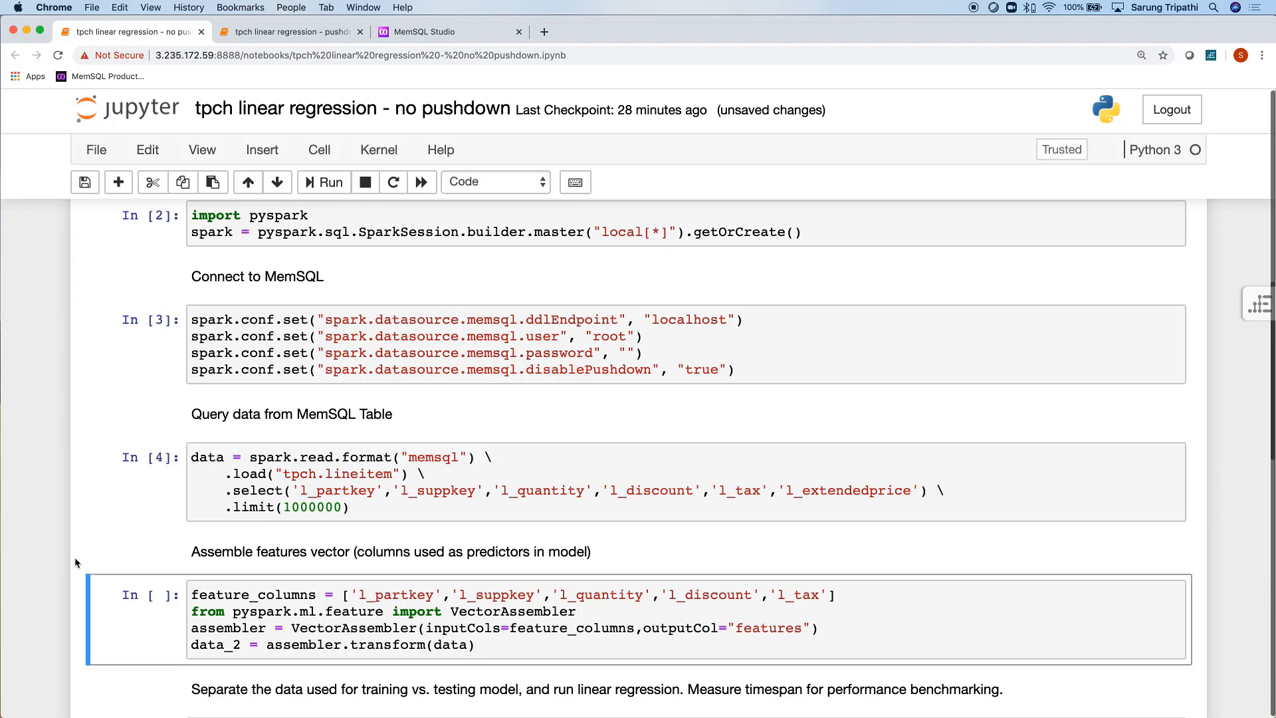
scroll("down", 3)
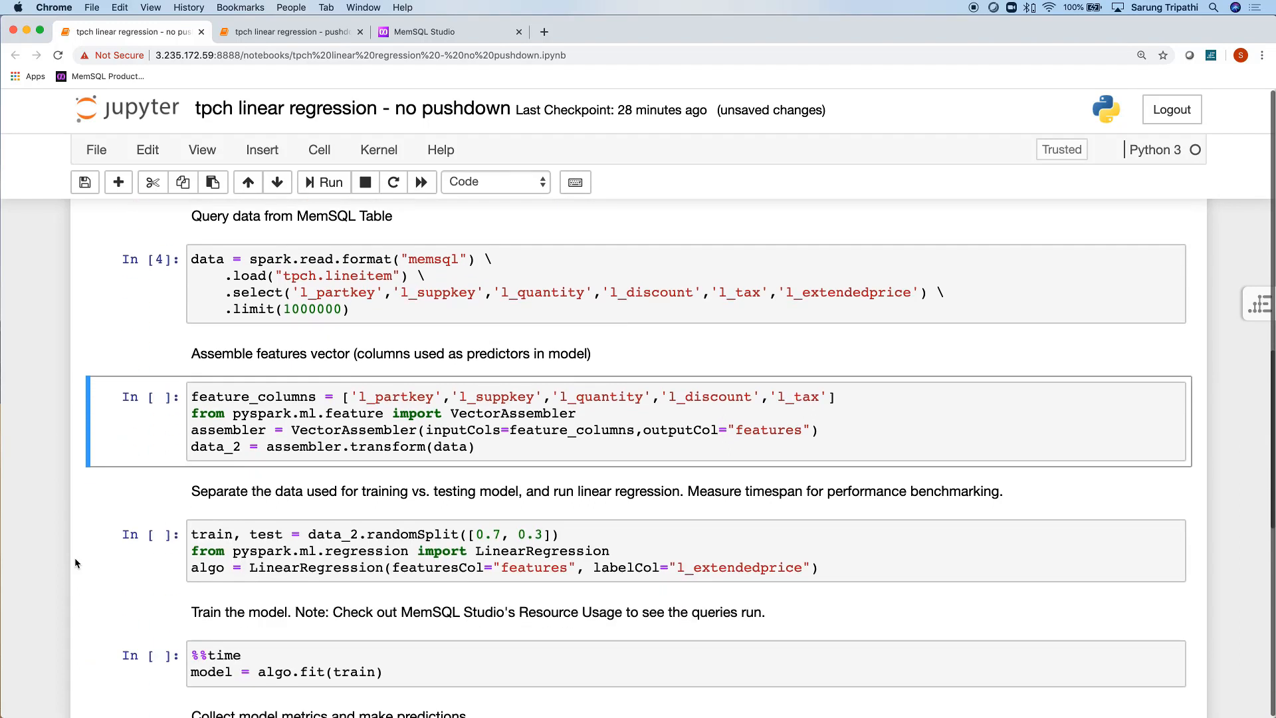
left_click(324, 181)
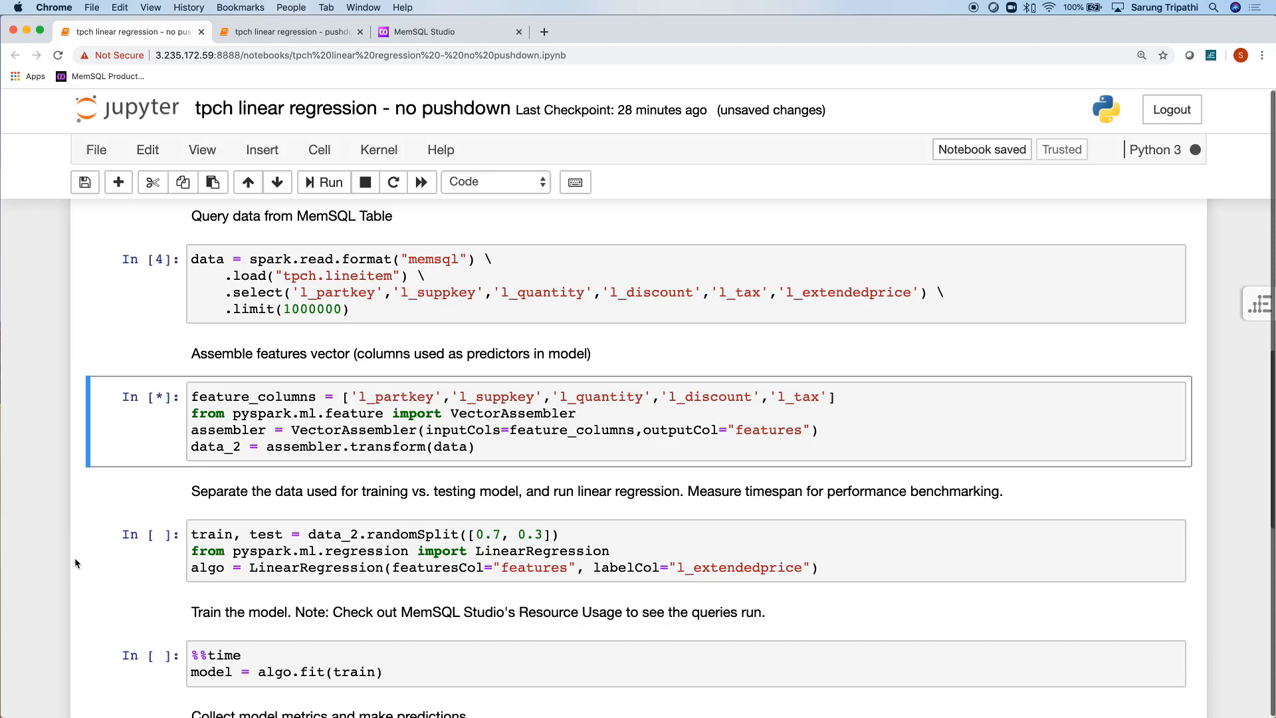
left_click(323, 182)
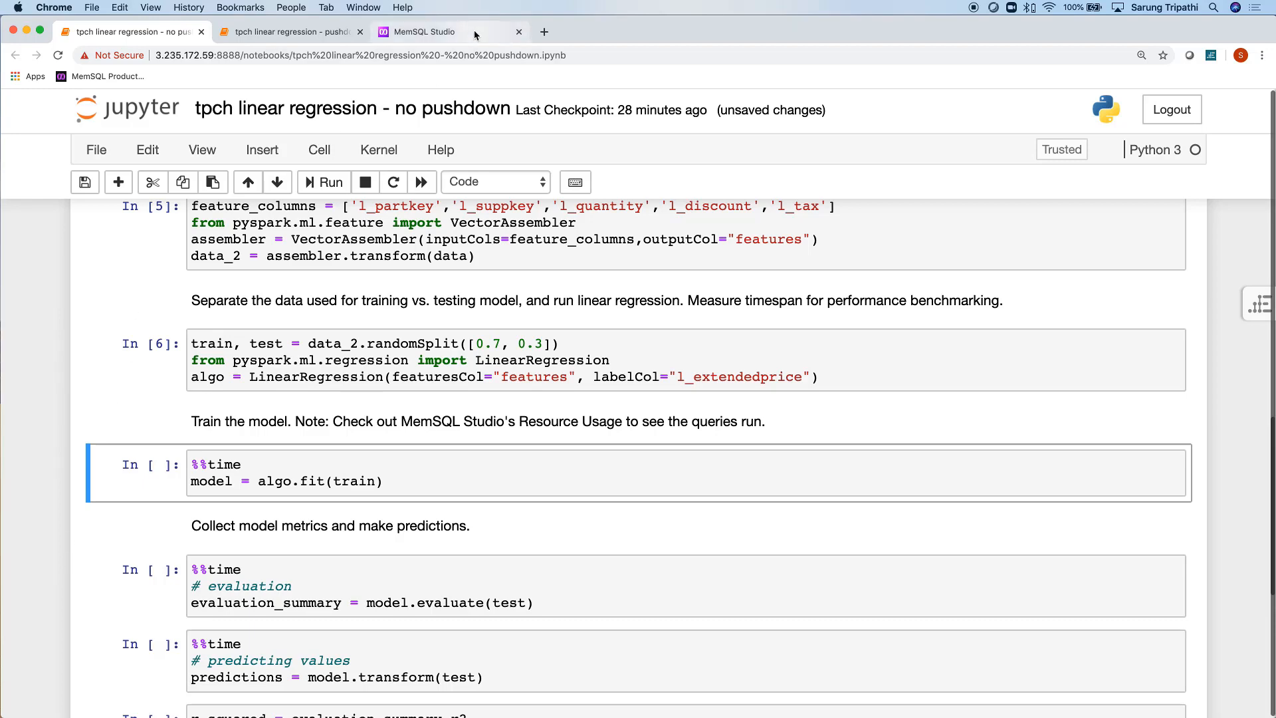
Step: Start an 'Actively profile until manually stopped' resource usage recording in MemSQL Studio
left_click(417, 31)
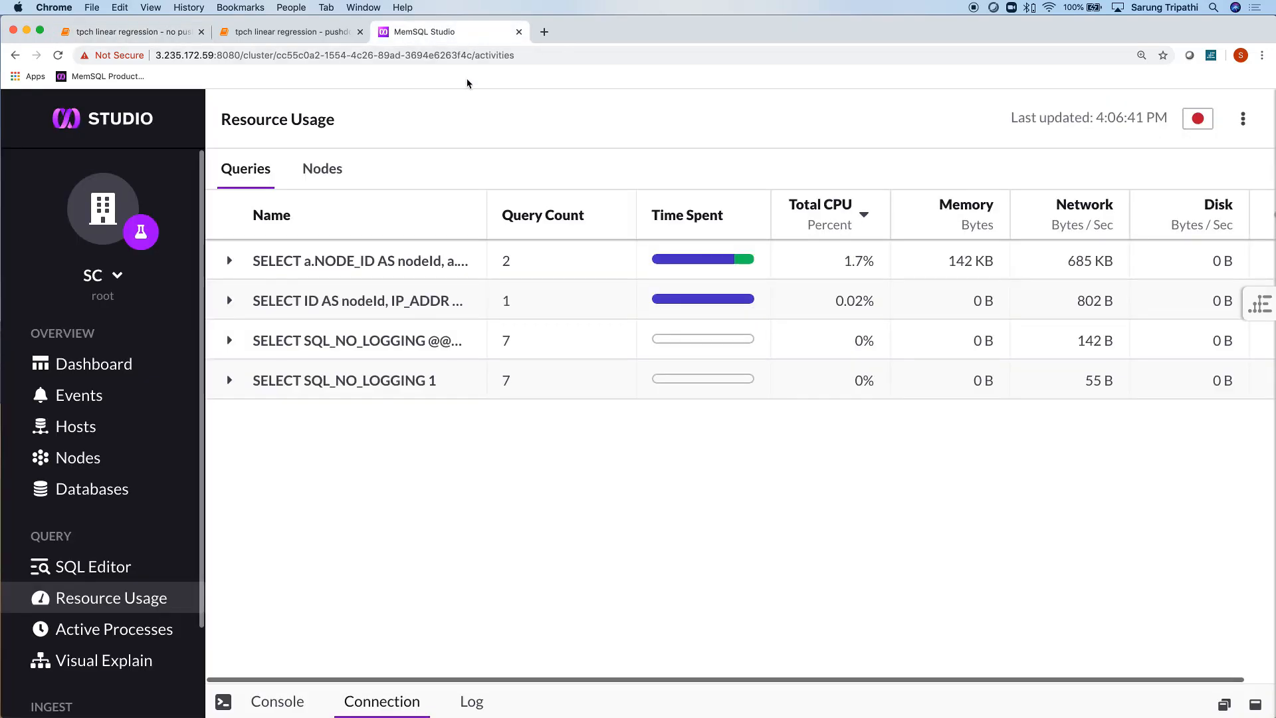
mouse_move(1172, 113)
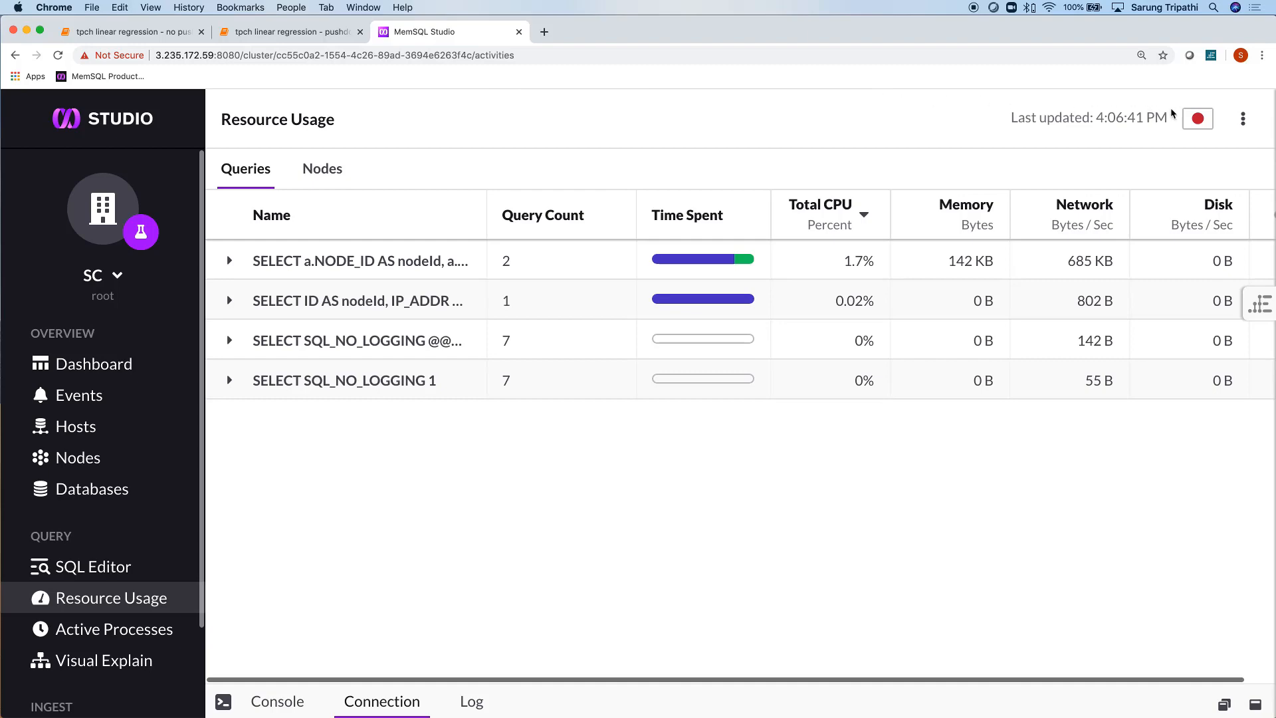
left_click(1196, 119)
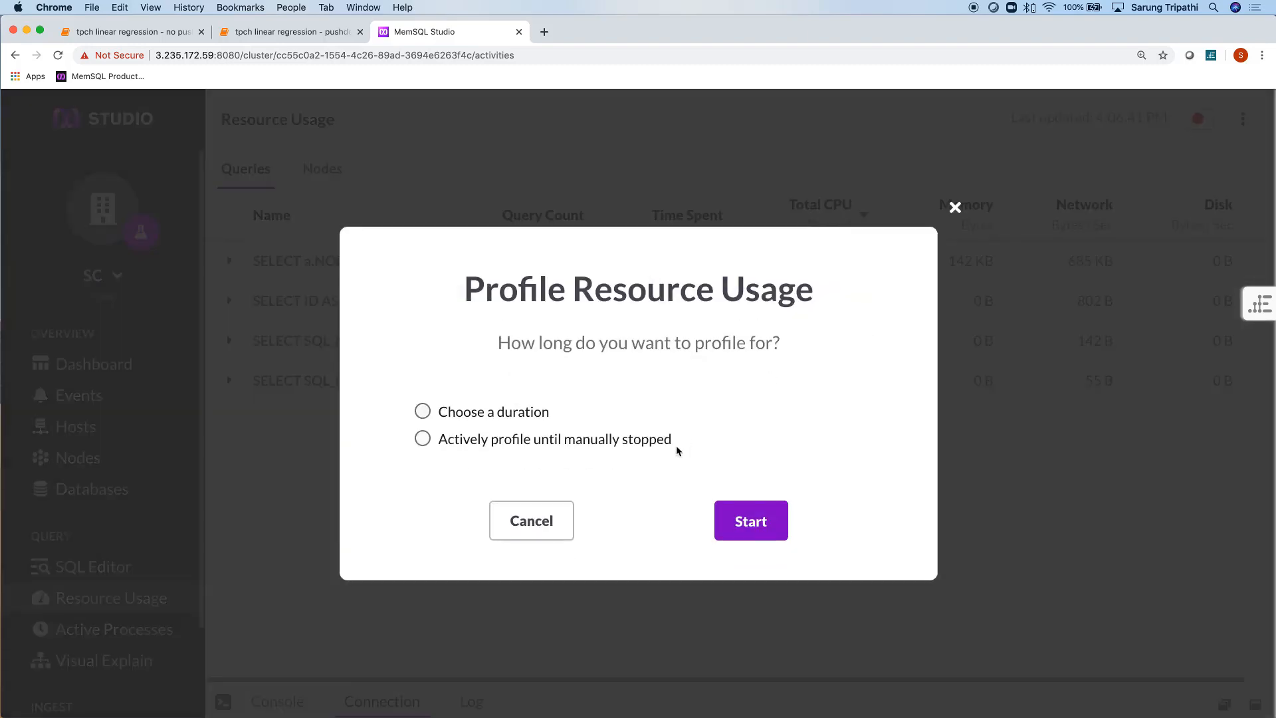
left_click(750, 522)
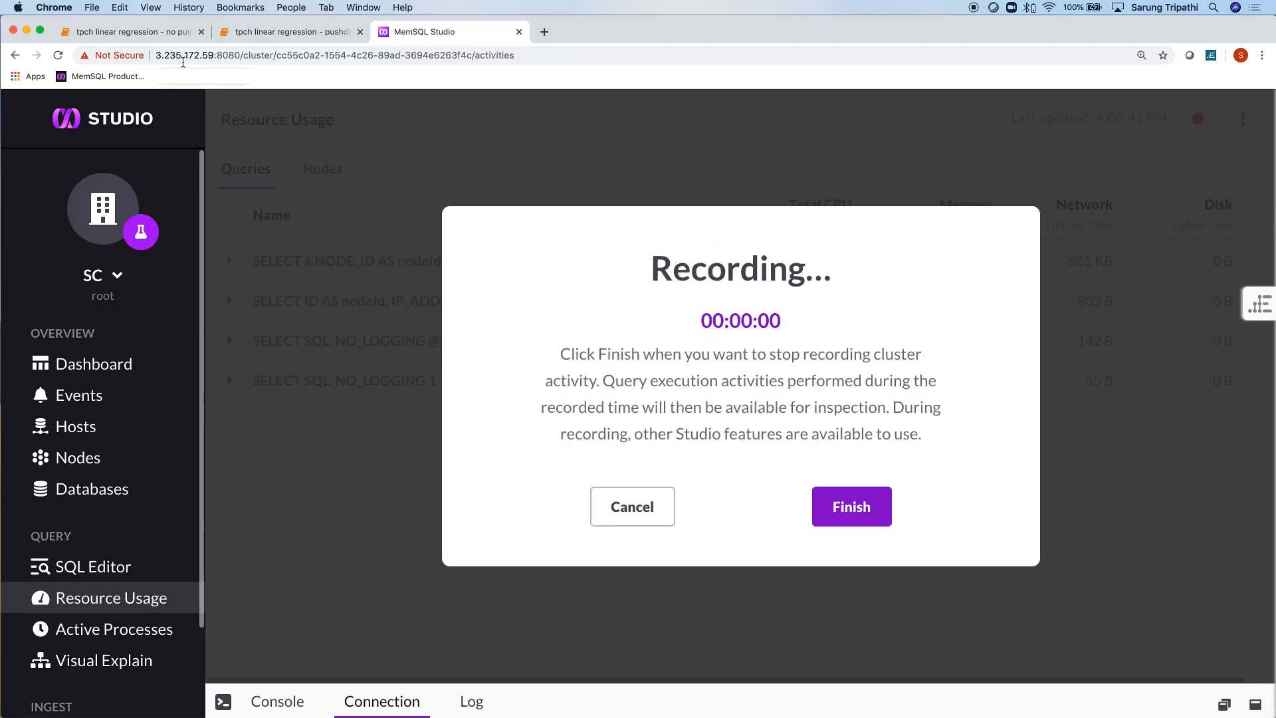
left_click(130, 32)
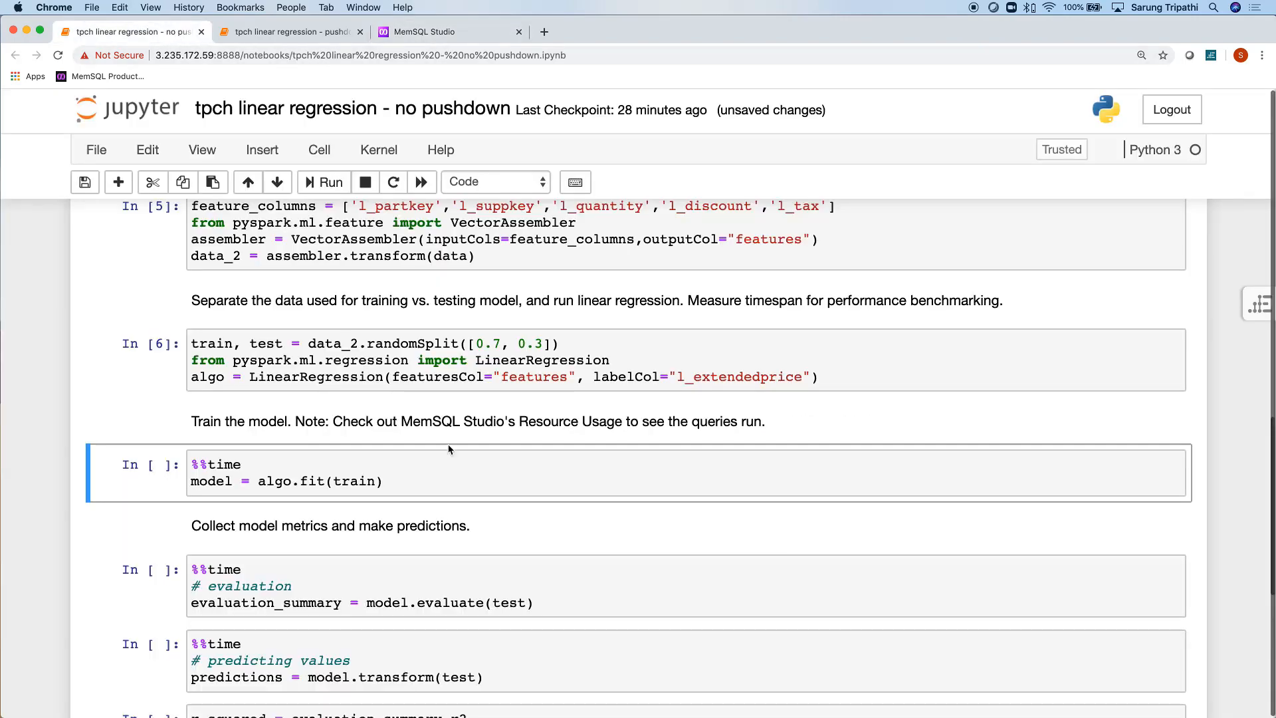
Step: Run the %%time algo.fit(train) cell, finishing with a 1min 54s wall time
left_click(449, 480)
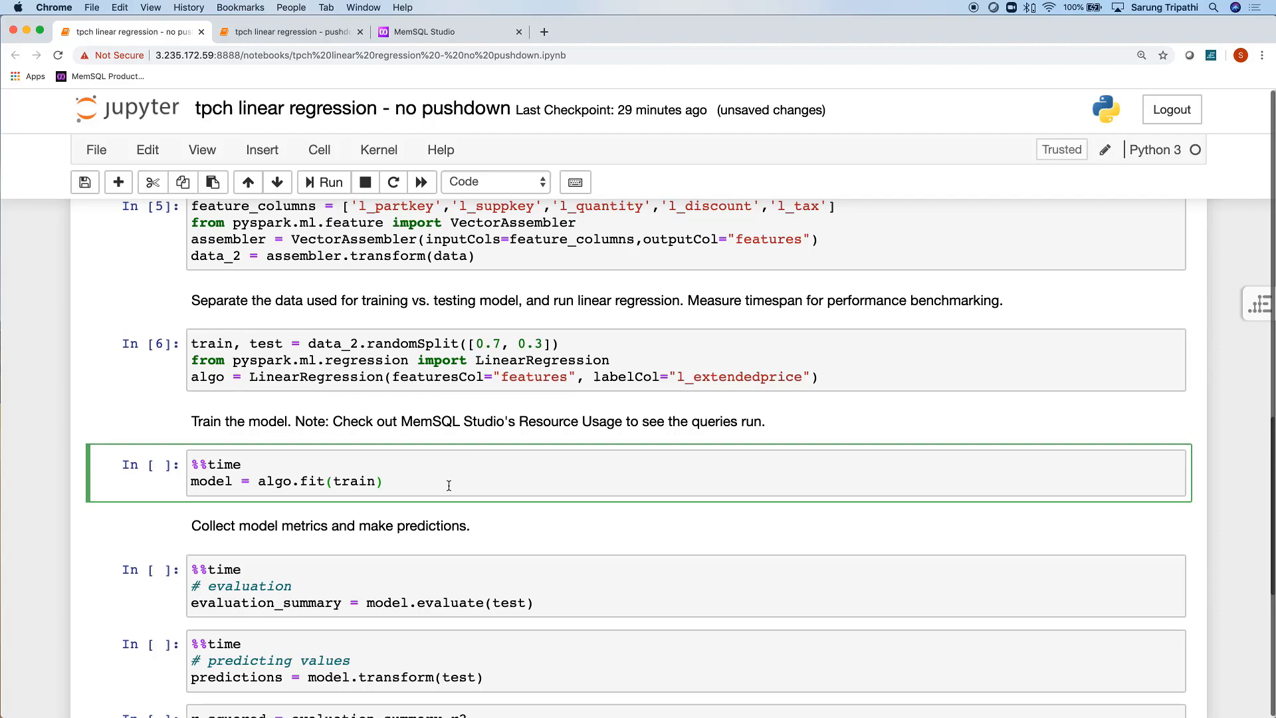
left_click(323, 181)
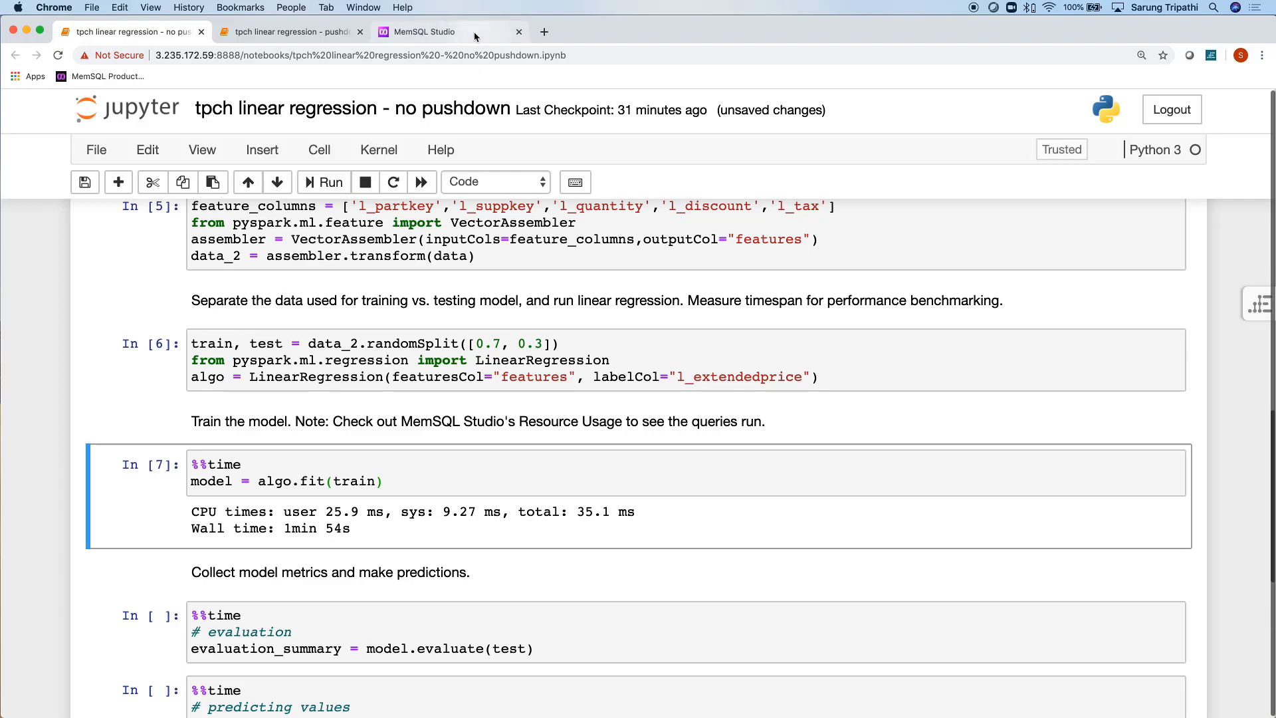
Step: Finish the recording, showing SELECT * FROM tpch.lineitem at 57.57% CPU
left_click(417, 32)
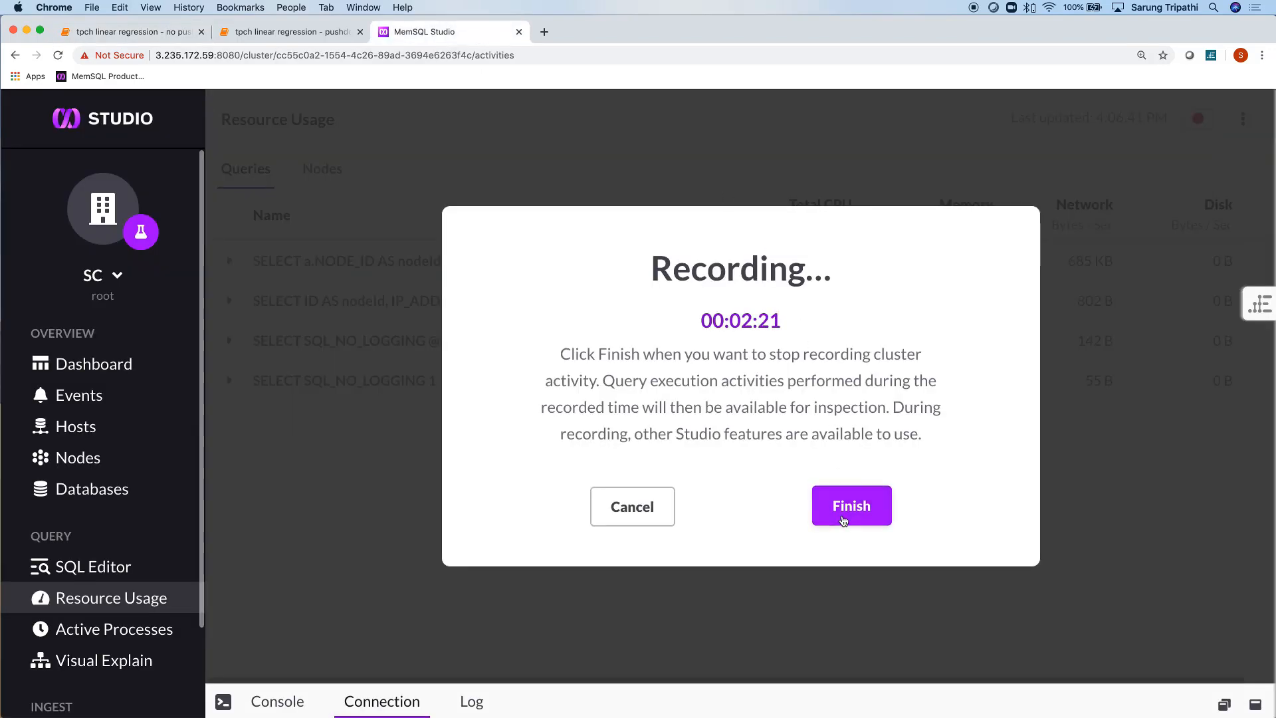
left_click(851, 505)
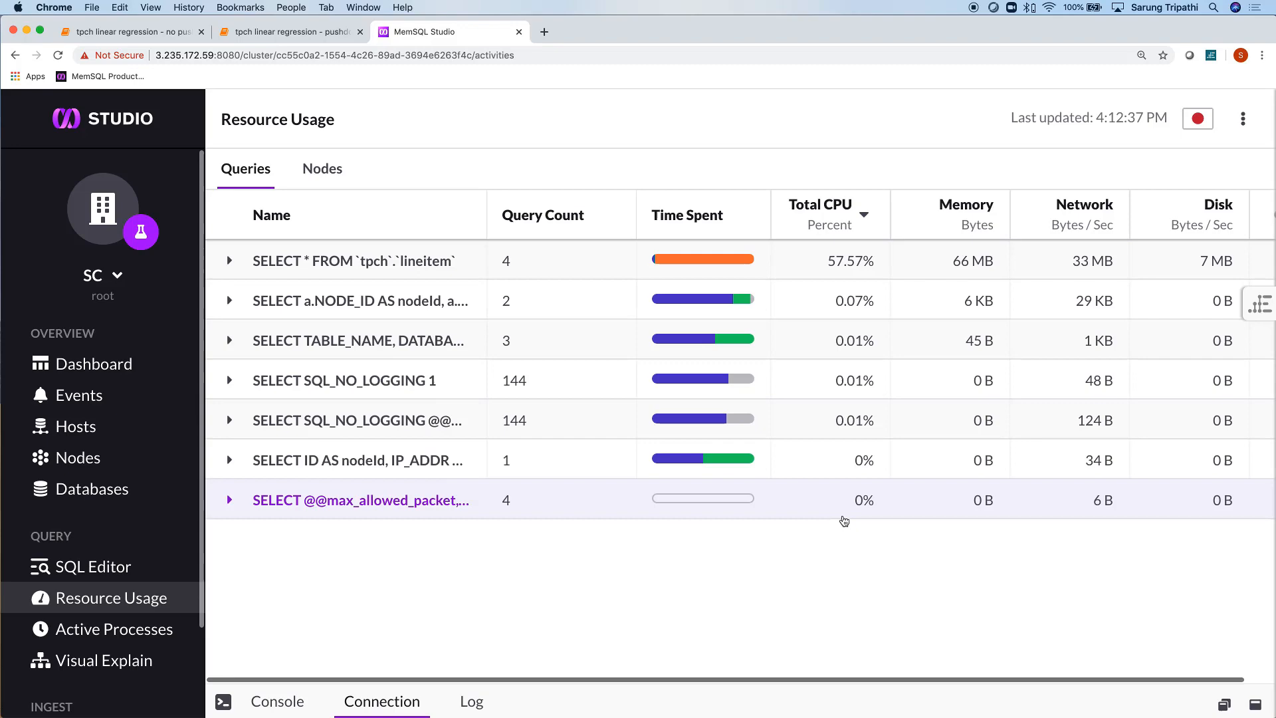
mouse_move(384, 271)
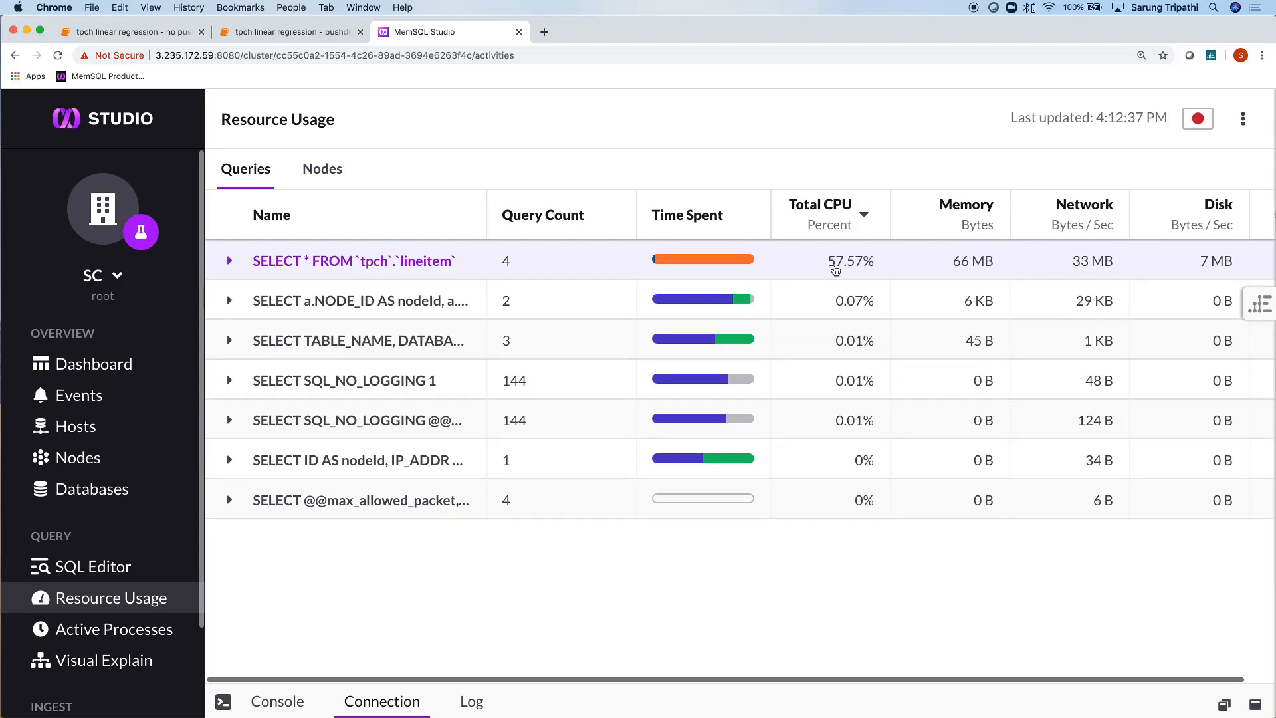
mouse_move(160, 40)
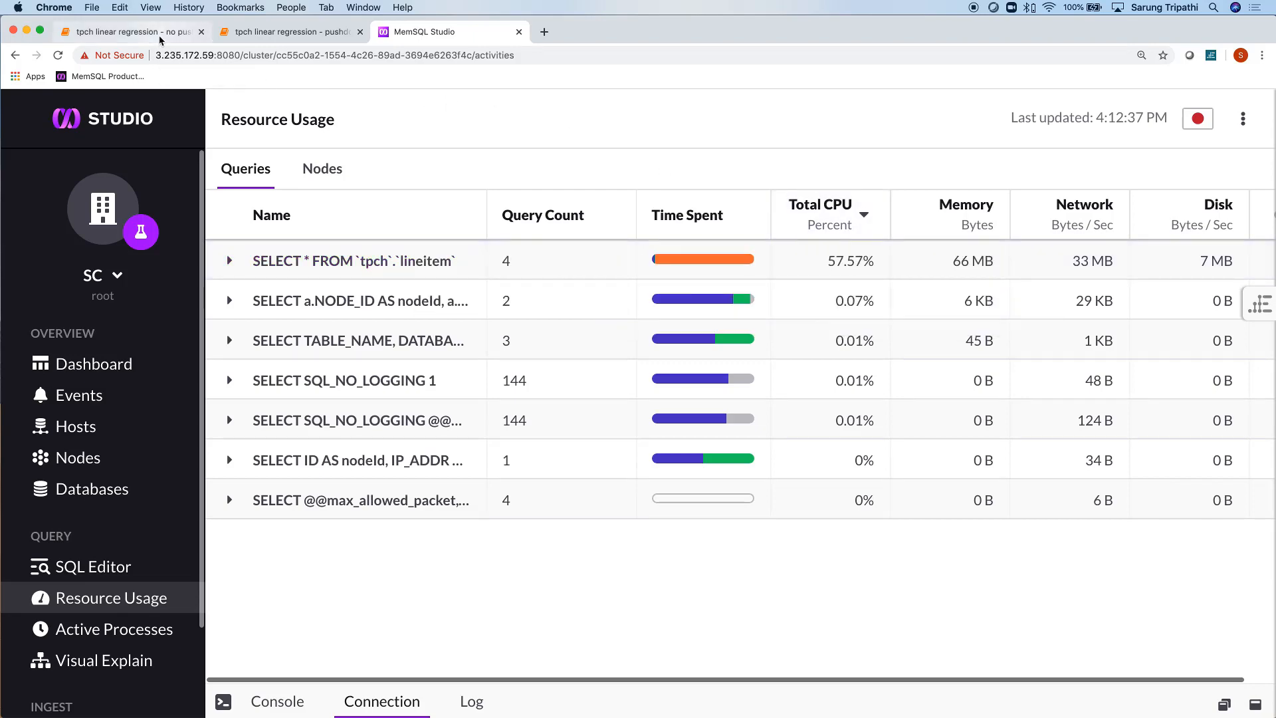
Step: Run the predicting values and r_squared cells, giving R-squared 0.8626332754492319
left_click(130, 31)
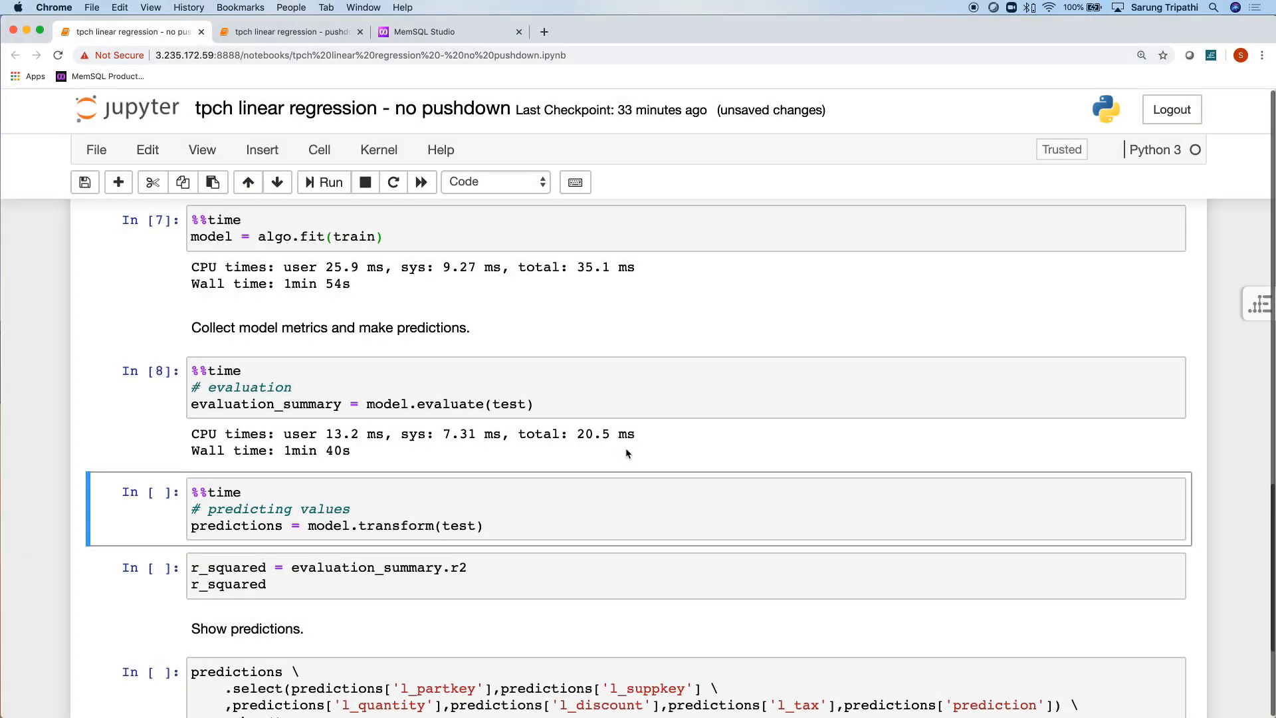
mouse_move(449, 457)
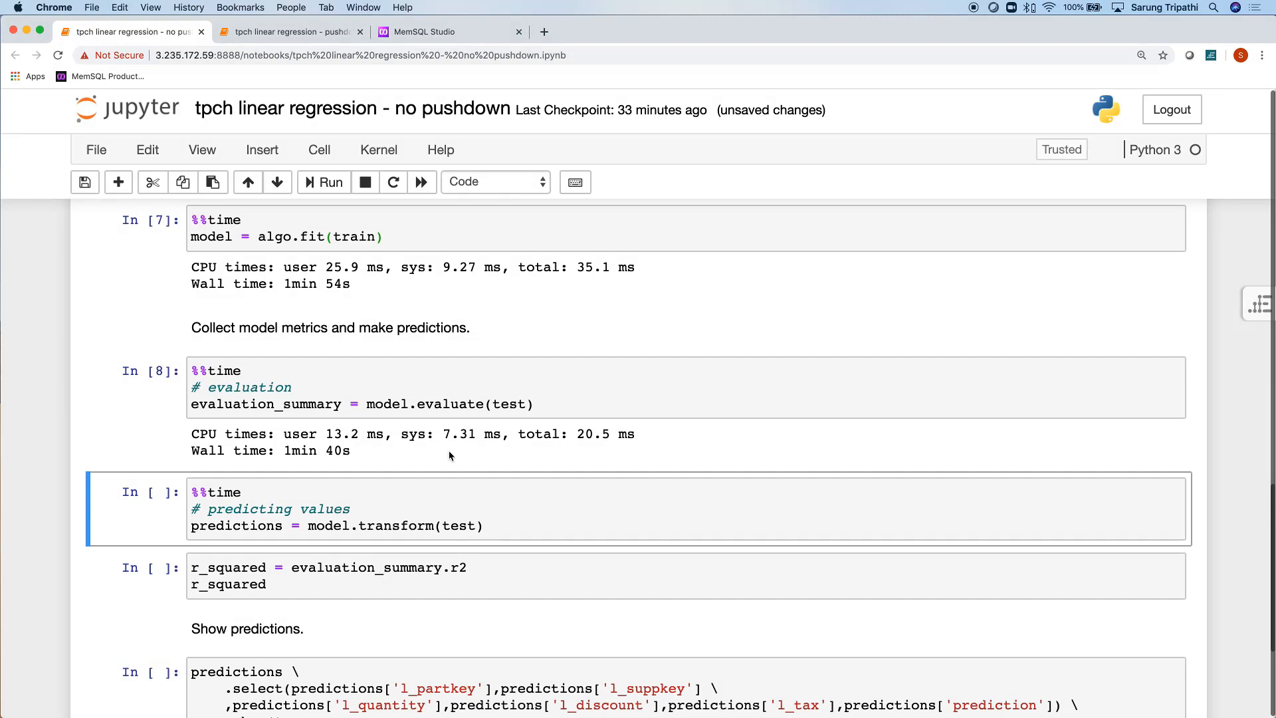
left_click(498, 525)
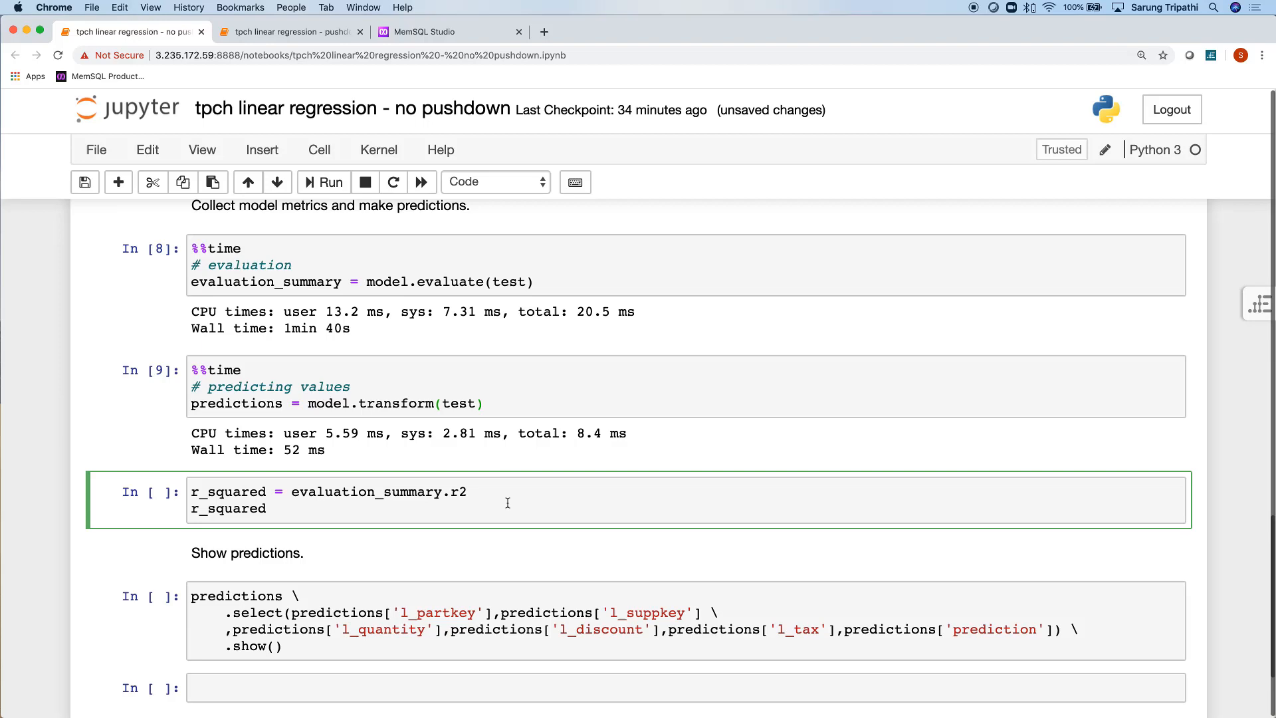
left_click(323, 181)
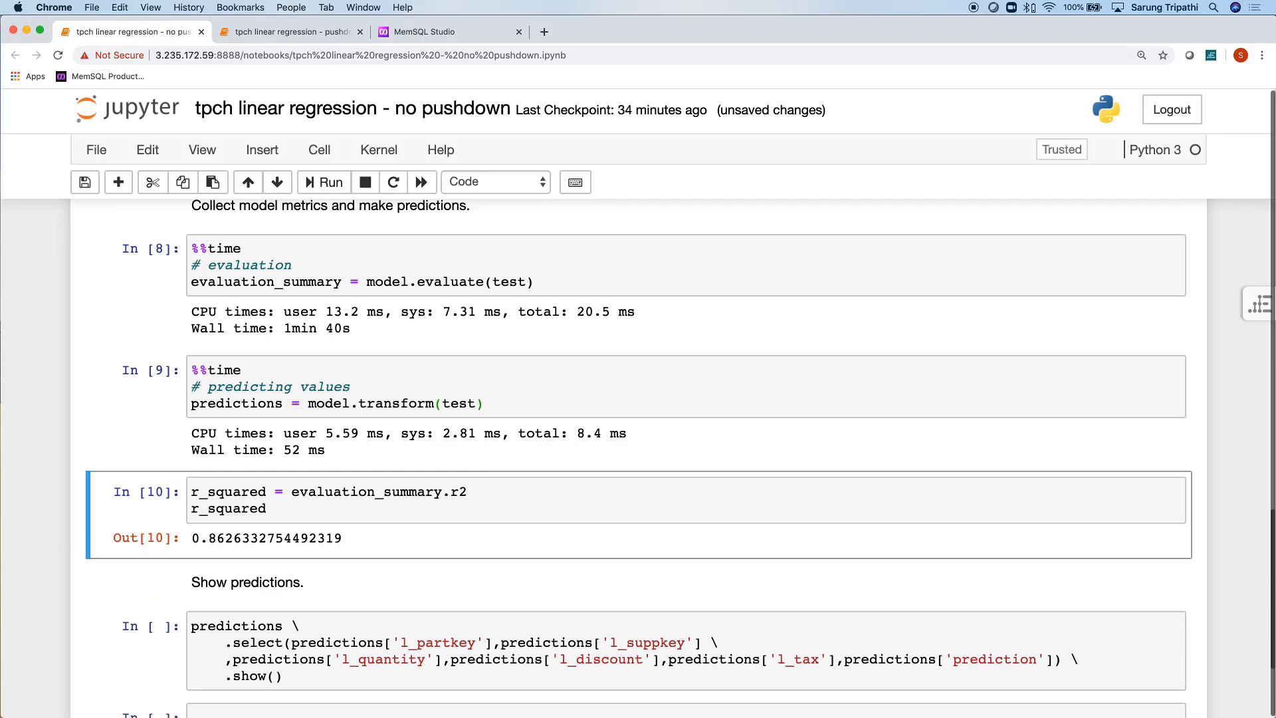
scroll("down", 3)
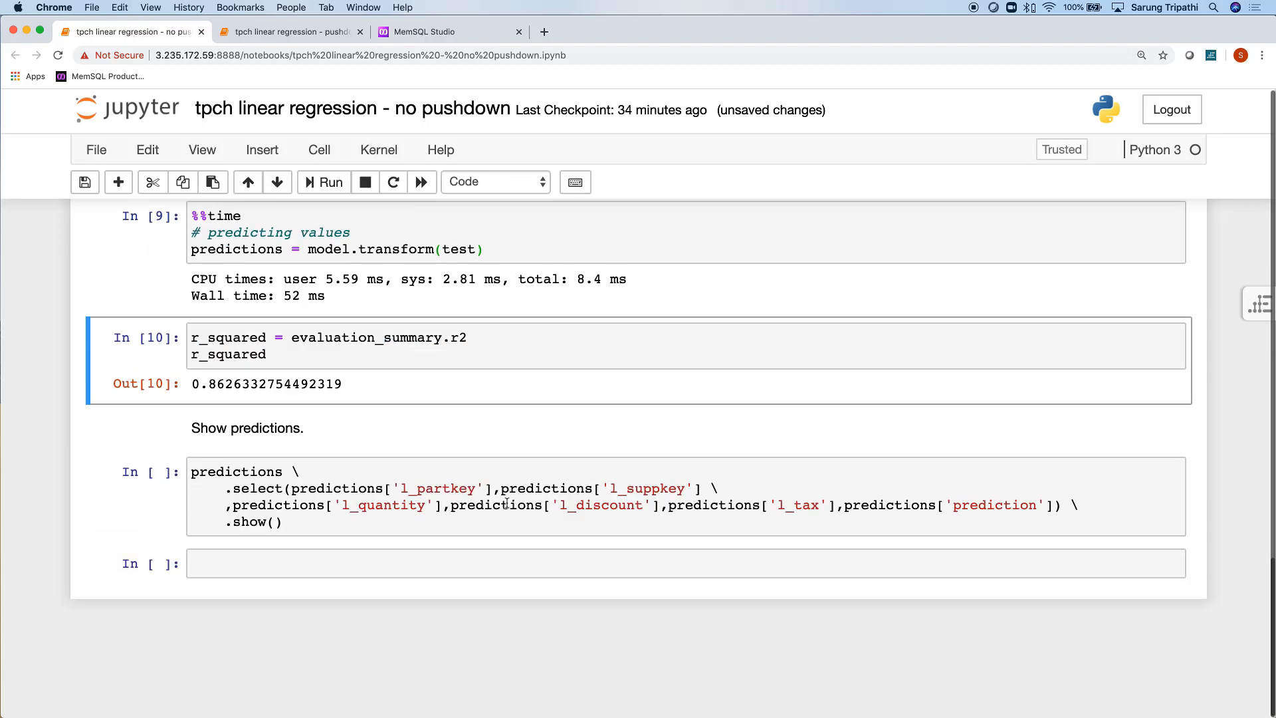
Step: Run the predictions.select(...).show() cell and view the top 20 prediction rows
left_click(324, 181)
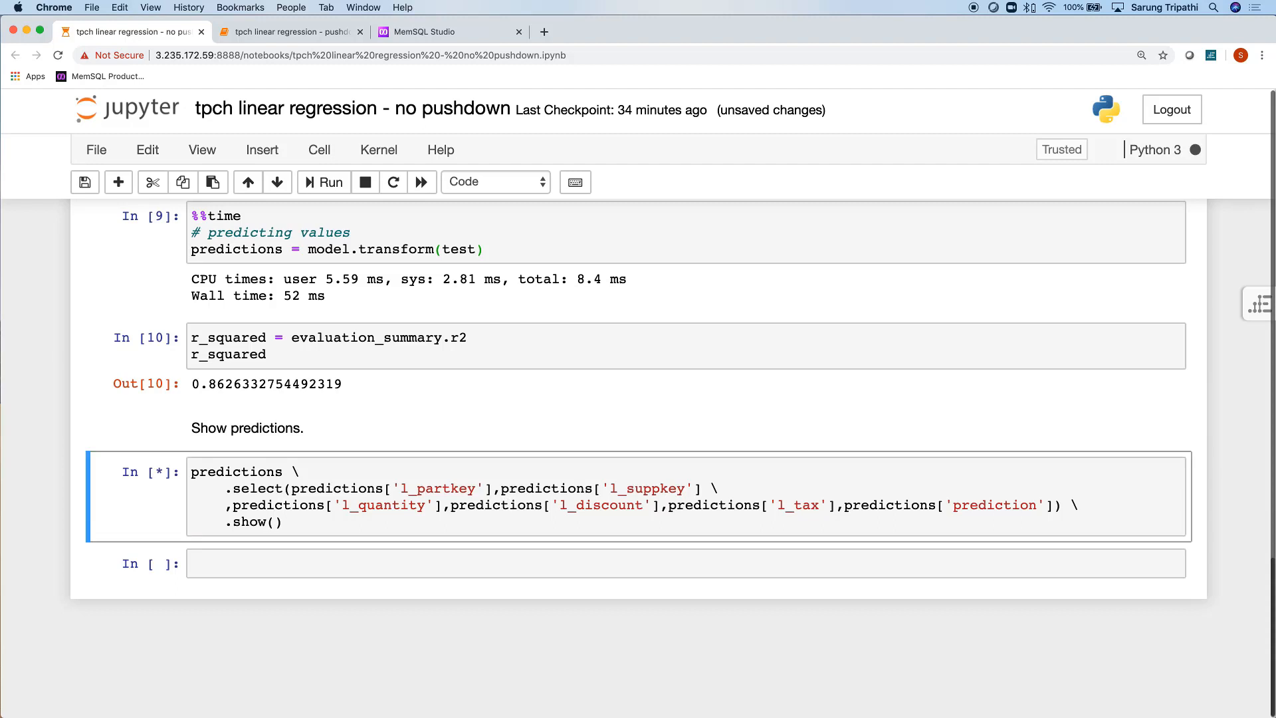
left_click(324, 182)
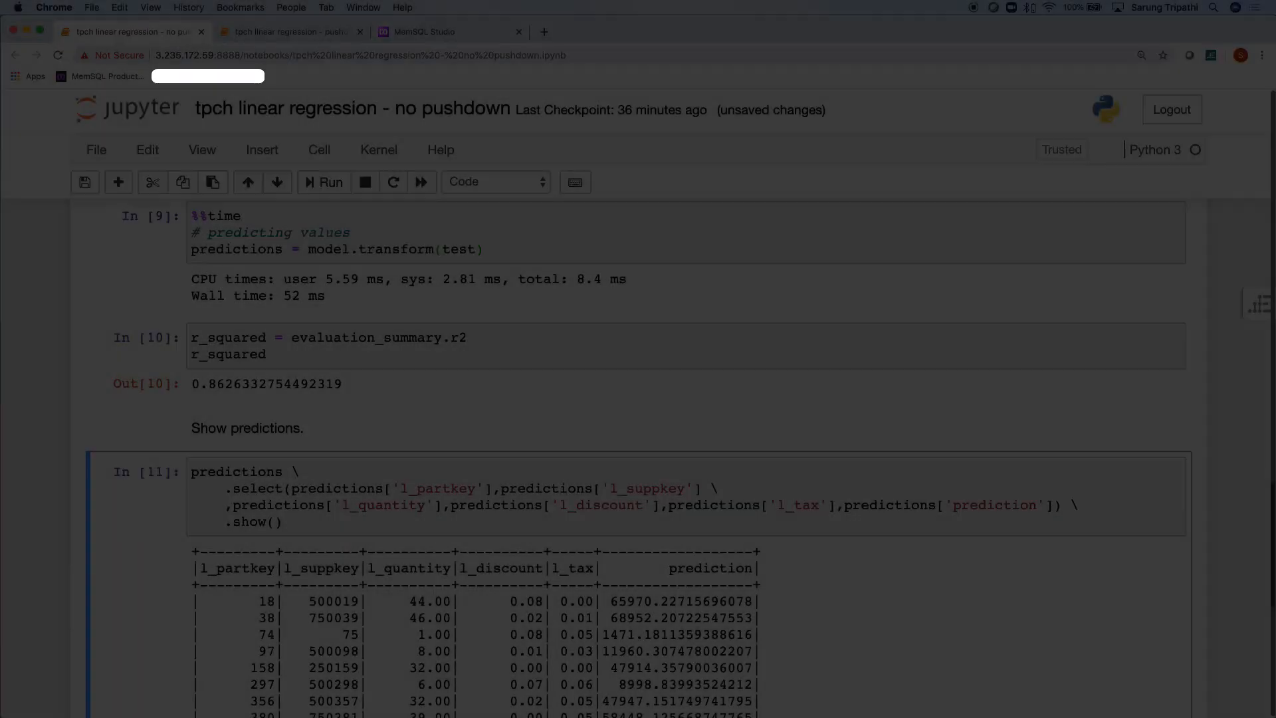
scroll("down", 3)
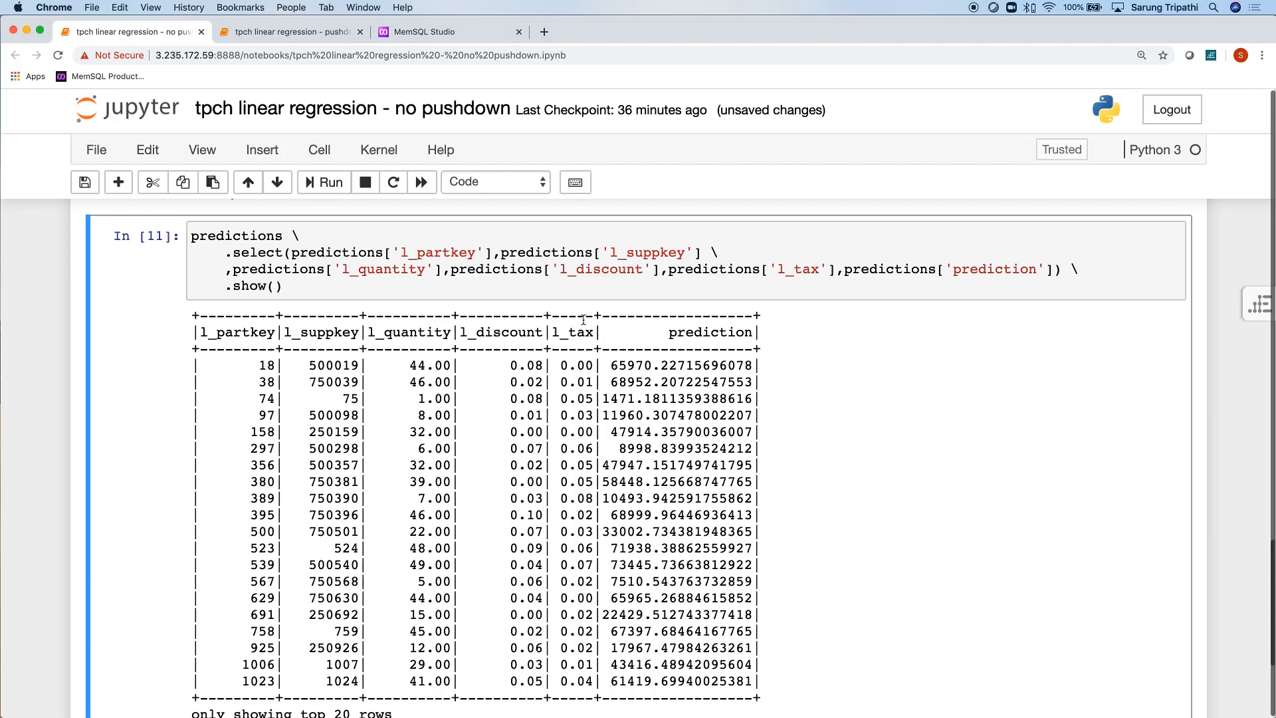
mouse_move(204, 316)
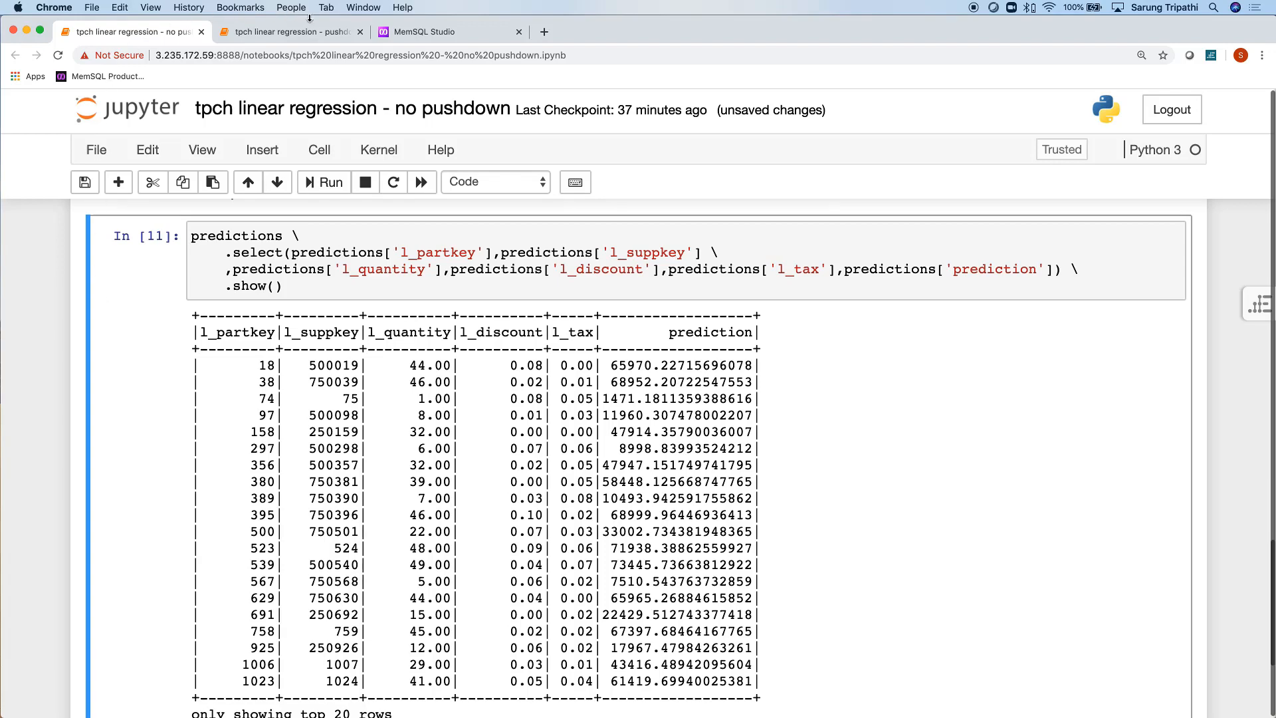
Step: Run the pushdown notebook's Spark setup, SparkSession and MemSQL connection settings cells
left_click(289, 32)
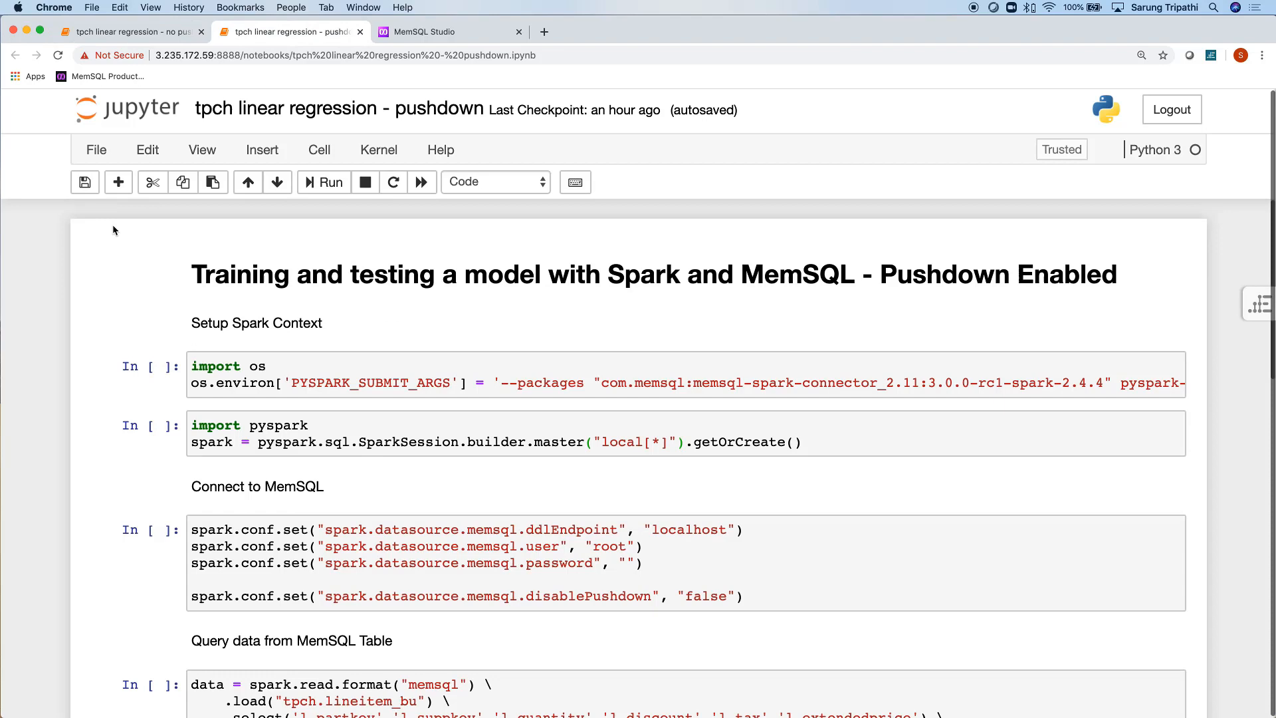
mouse_move(130, 655)
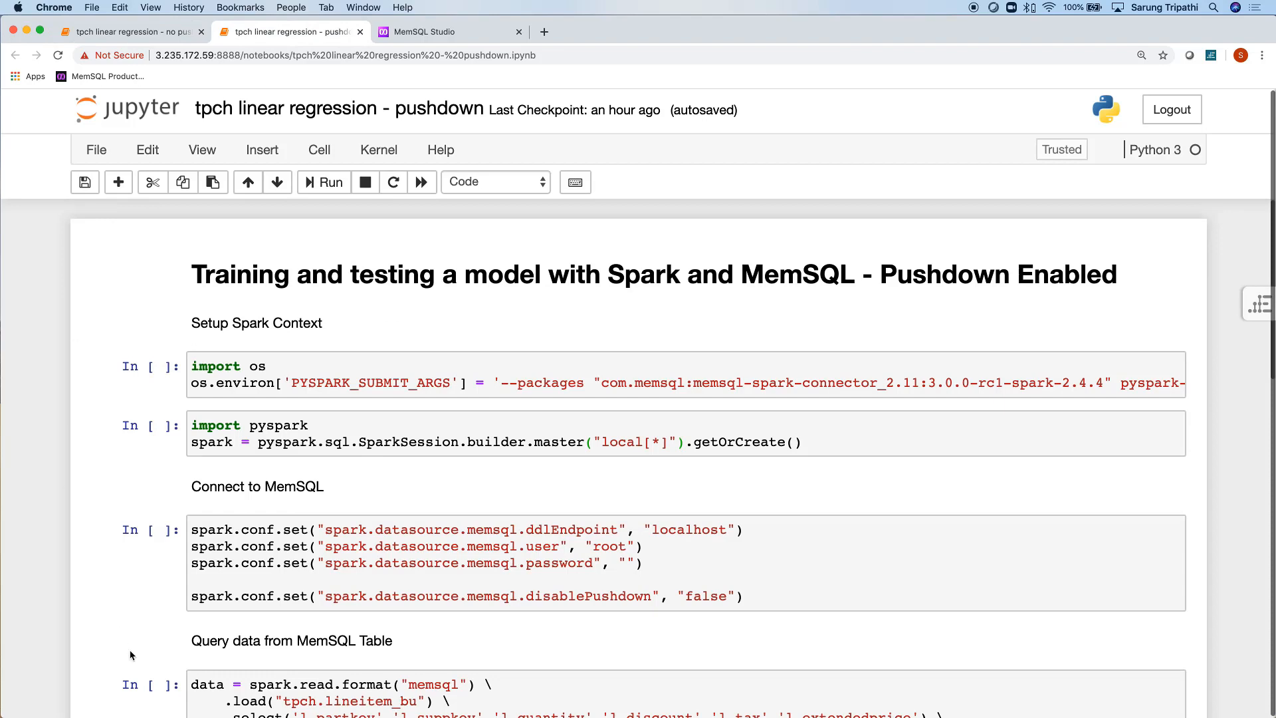
mouse_move(635, 605)
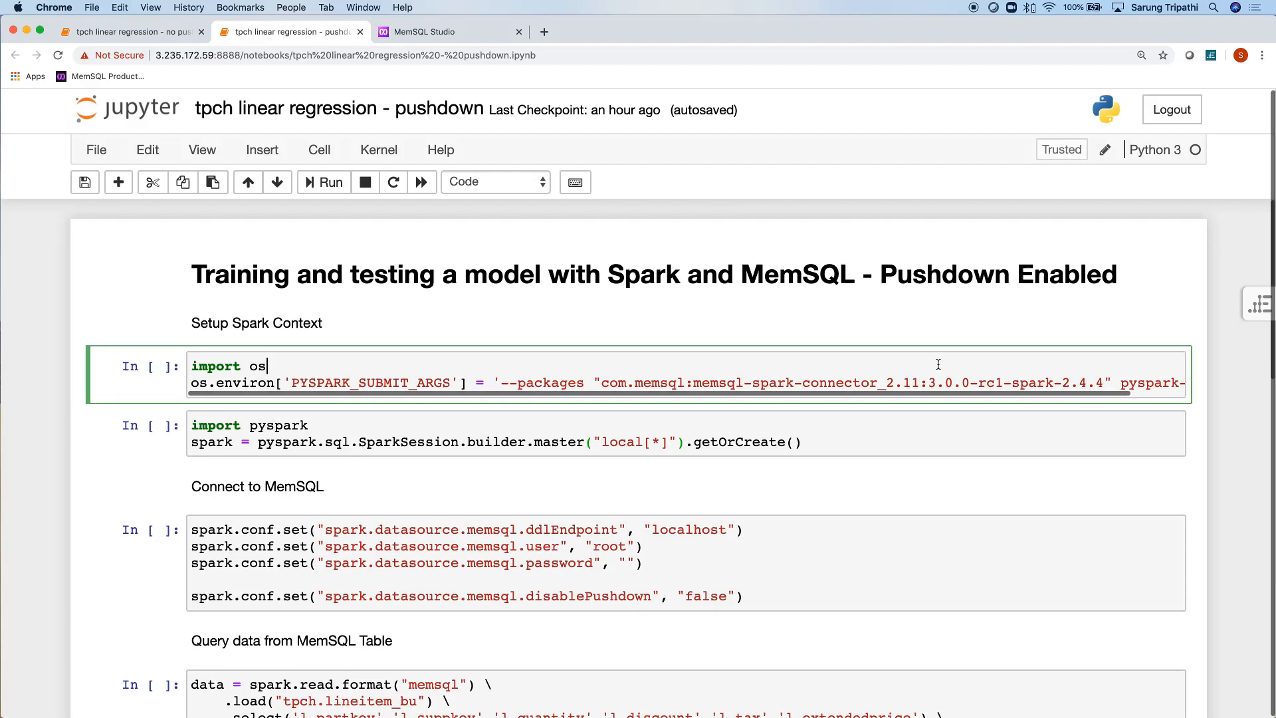
left_click(324, 181)
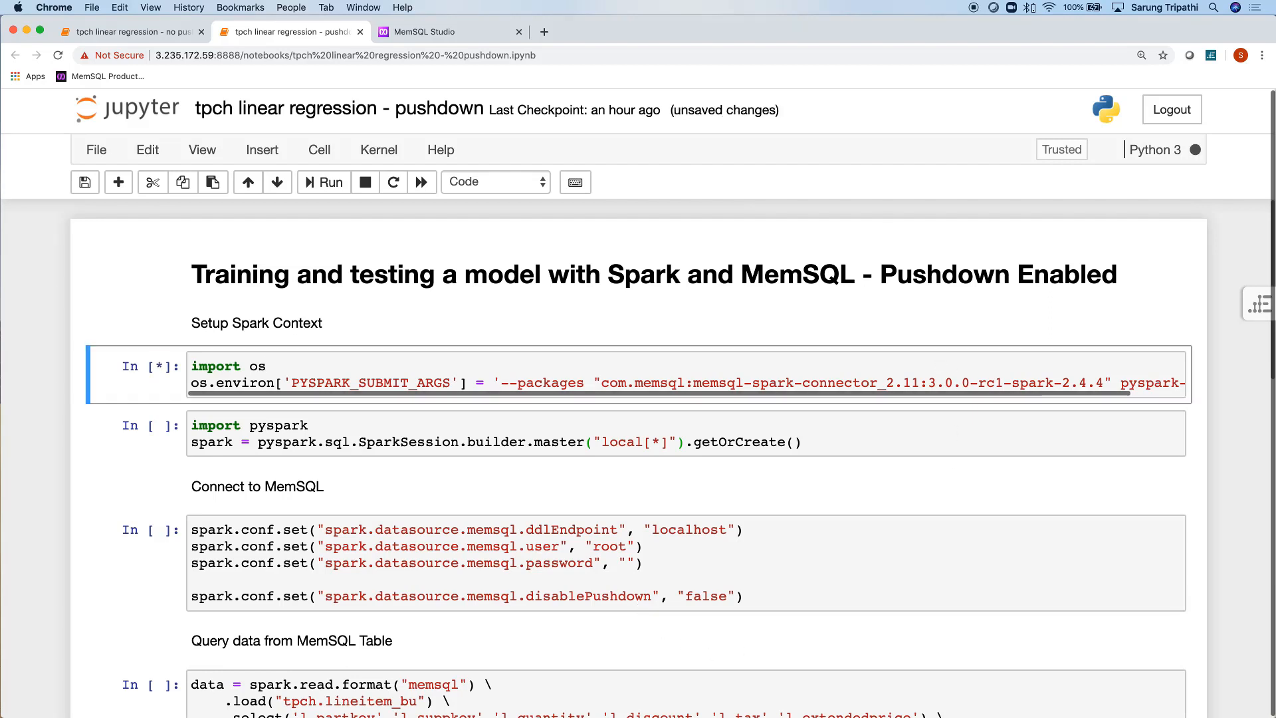
left_click(323, 182)
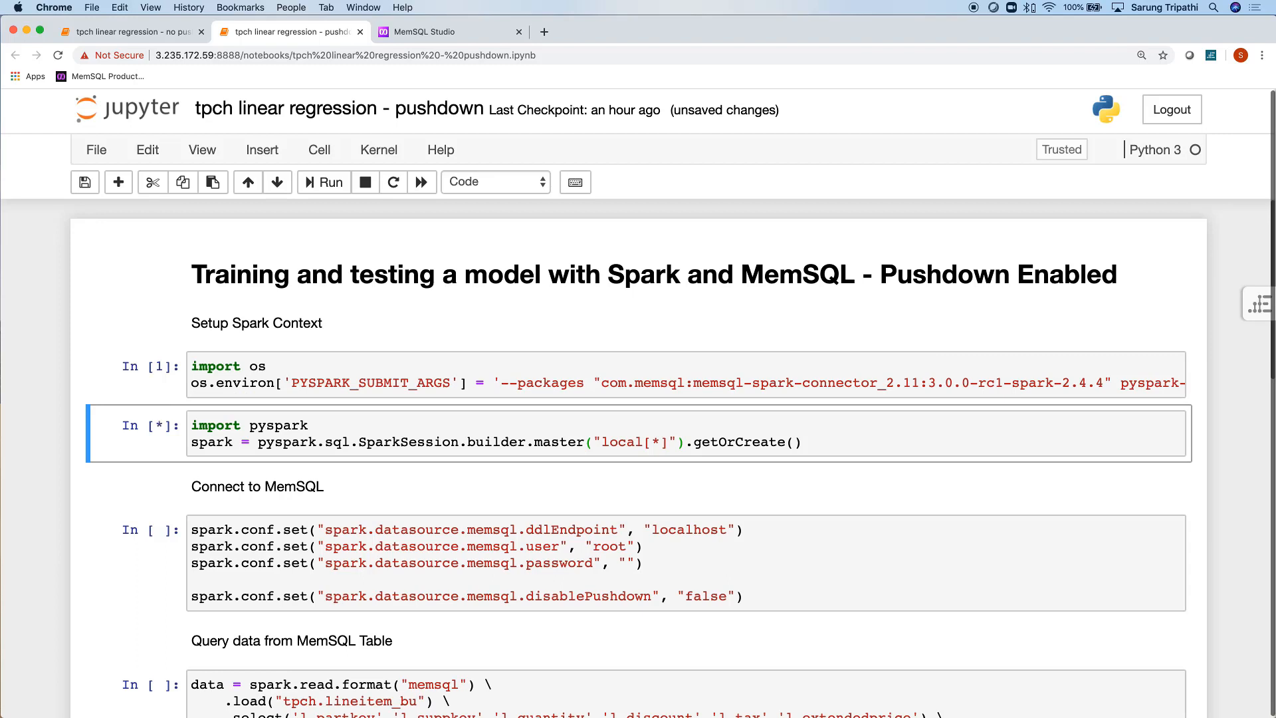
scroll("down", 3)
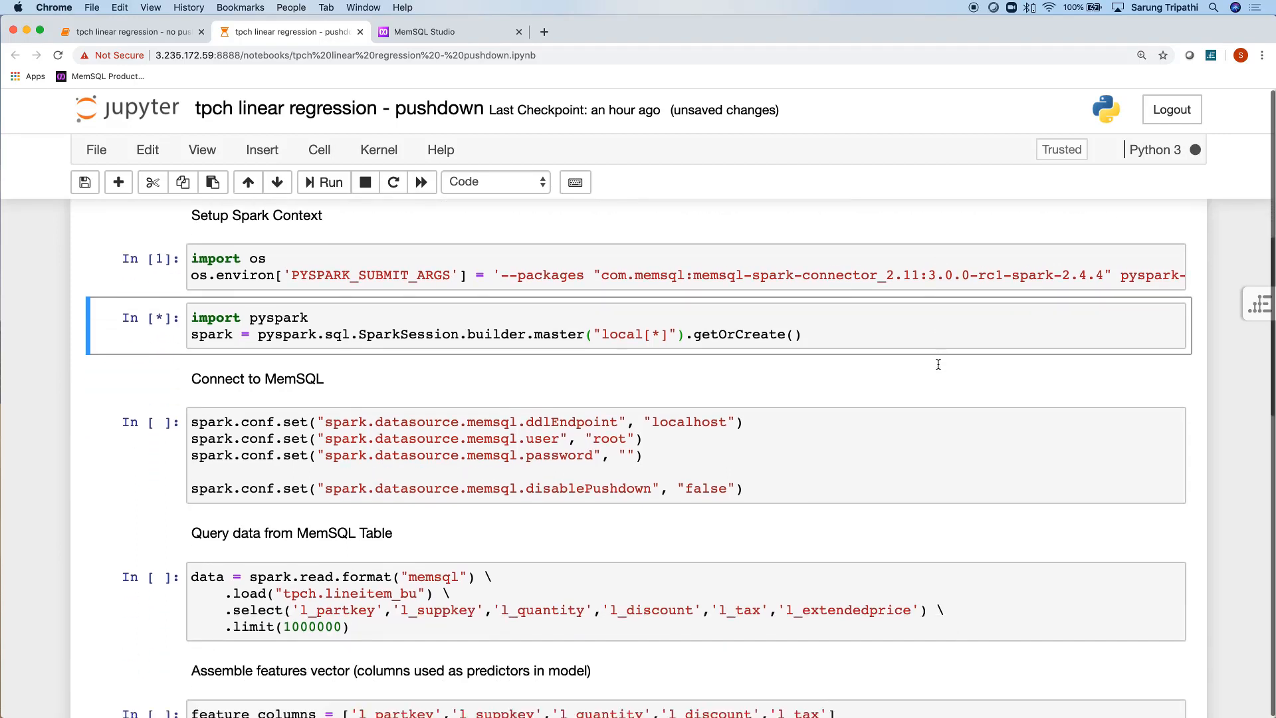
scroll("down", 3)
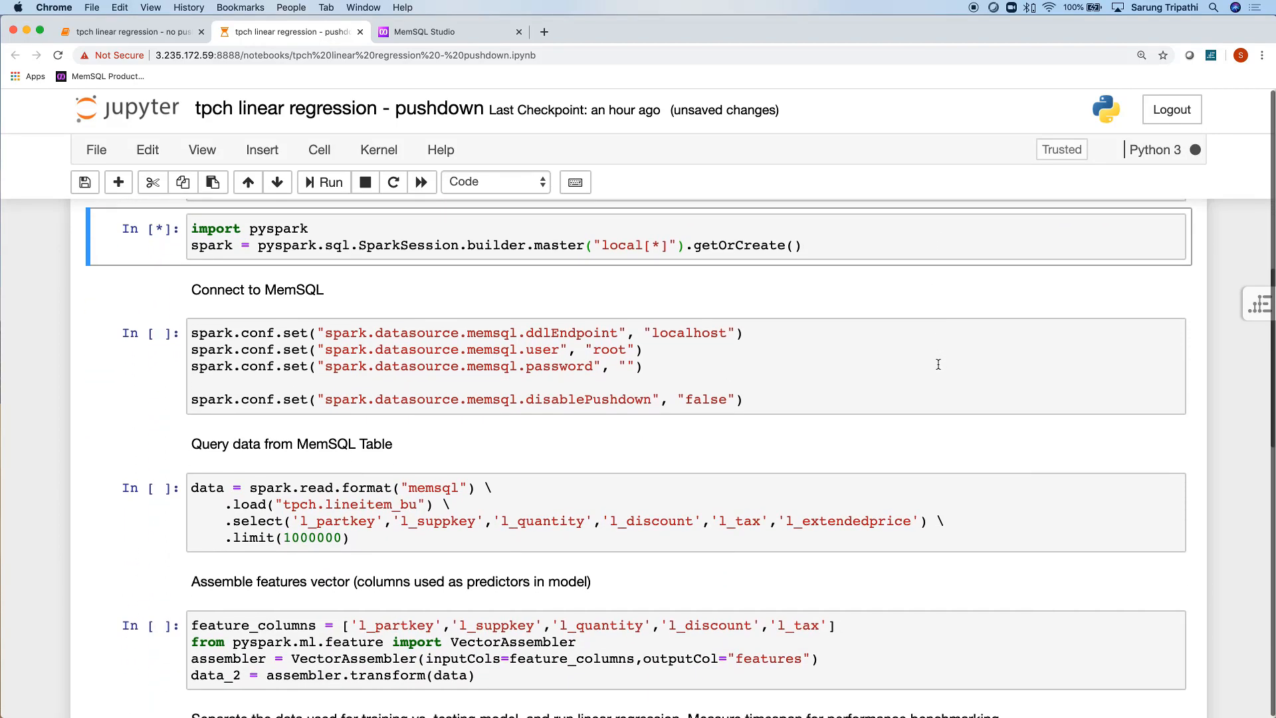
left_click(324, 182)
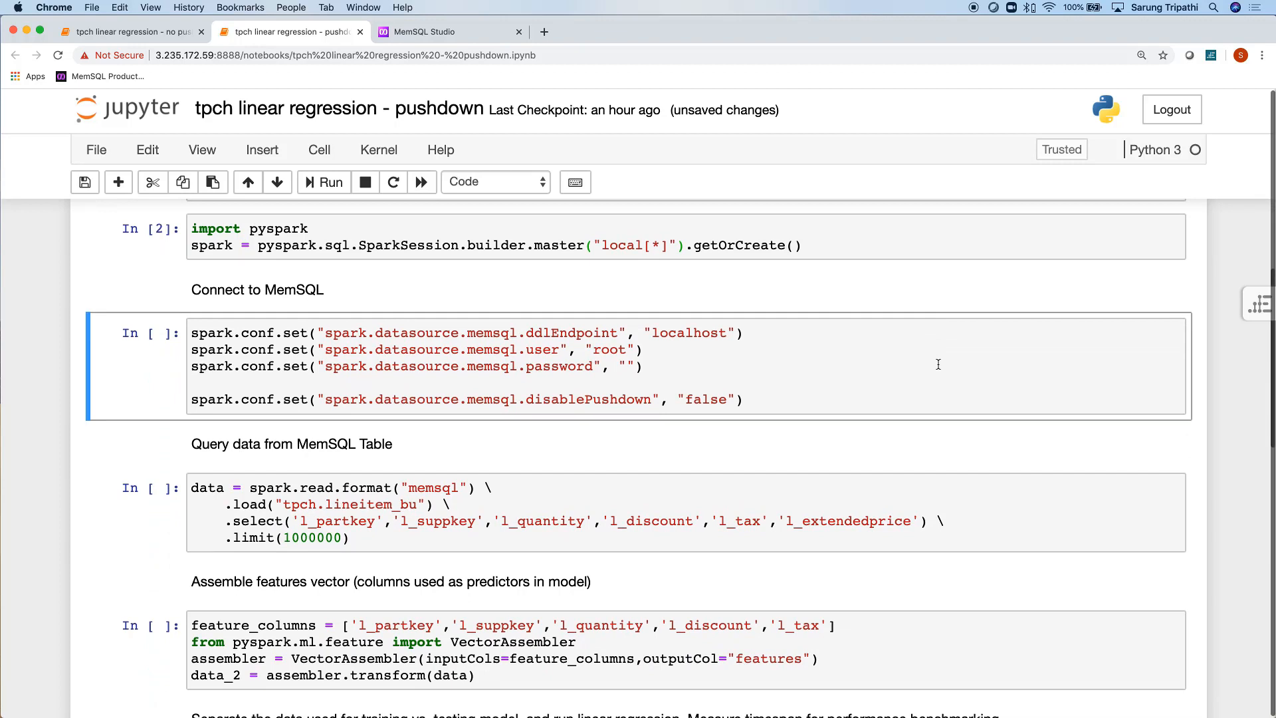
left_click(324, 181)
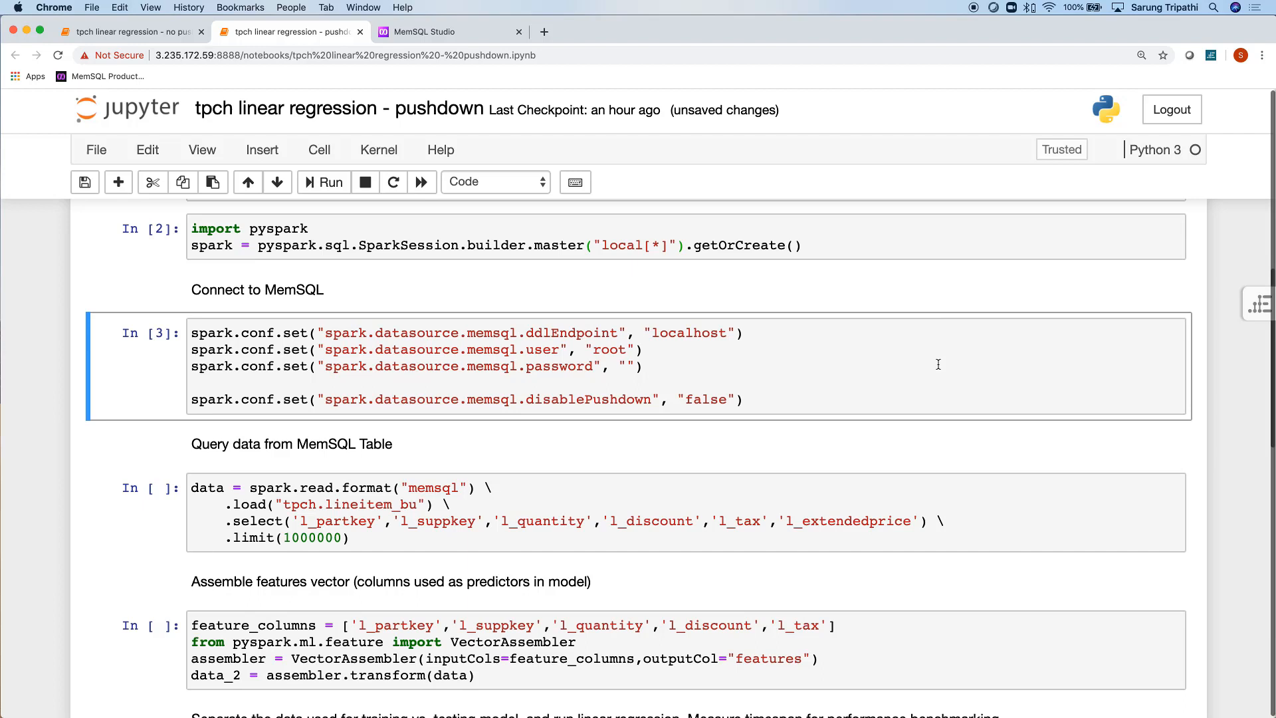
Step: Run the lineitem query, feature assembly and train/test split cells
left_click(570, 512)
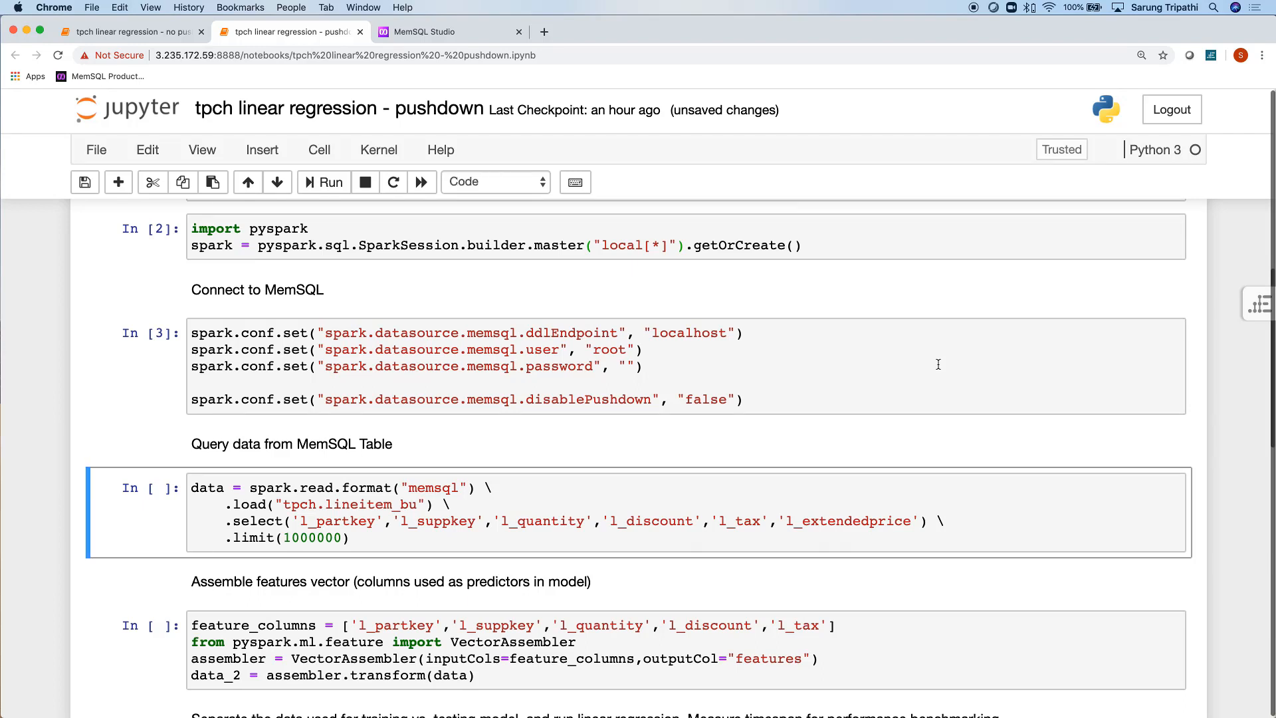
left_click(324, 181)
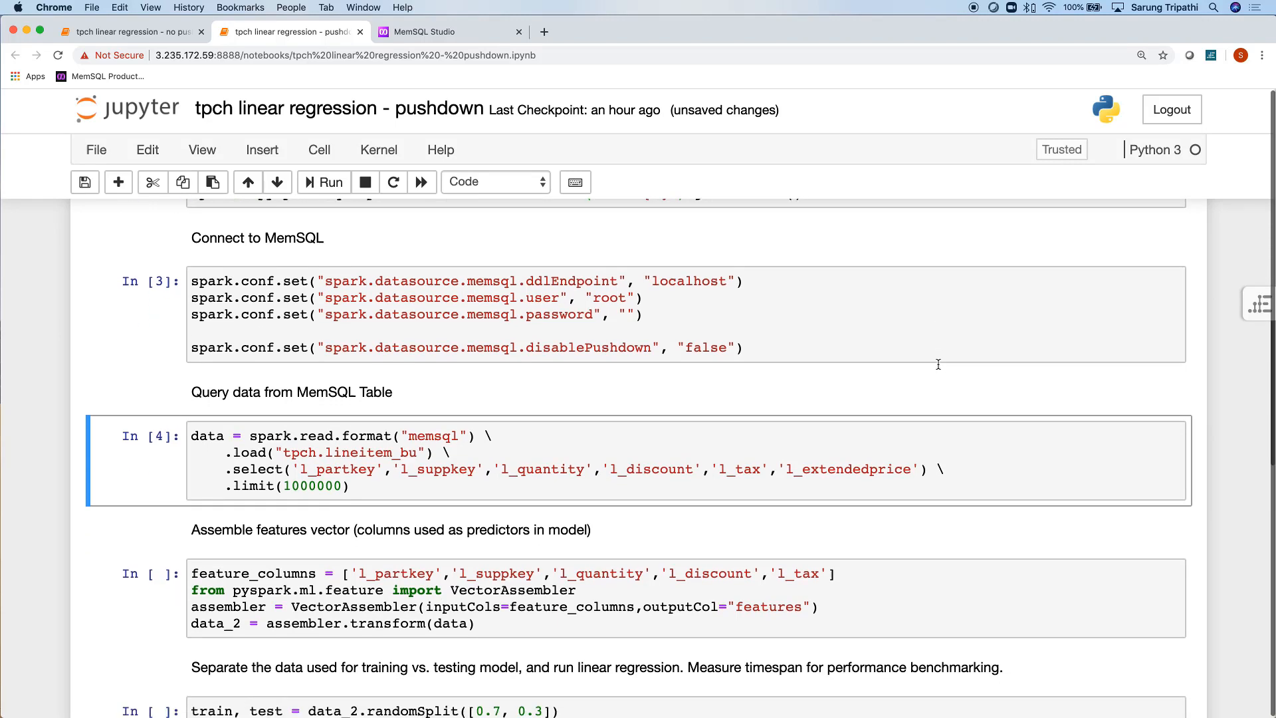
scroll("down", 3)
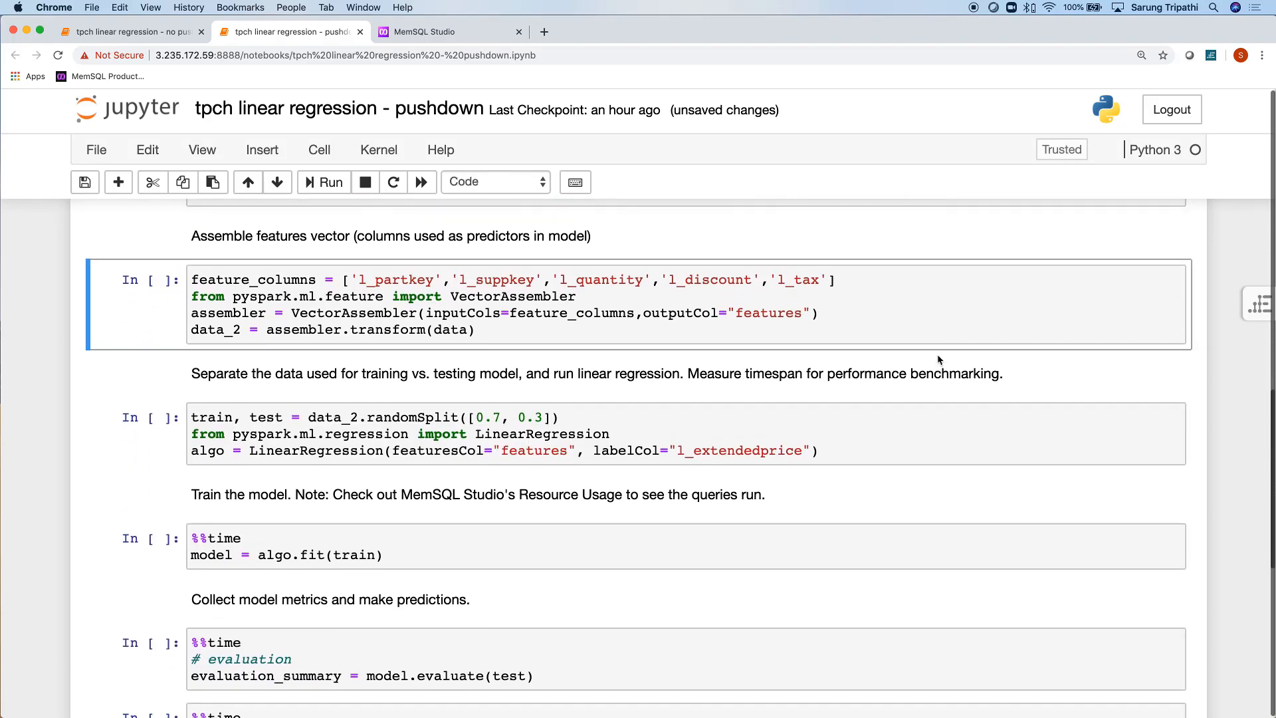
left_click(324, 181)
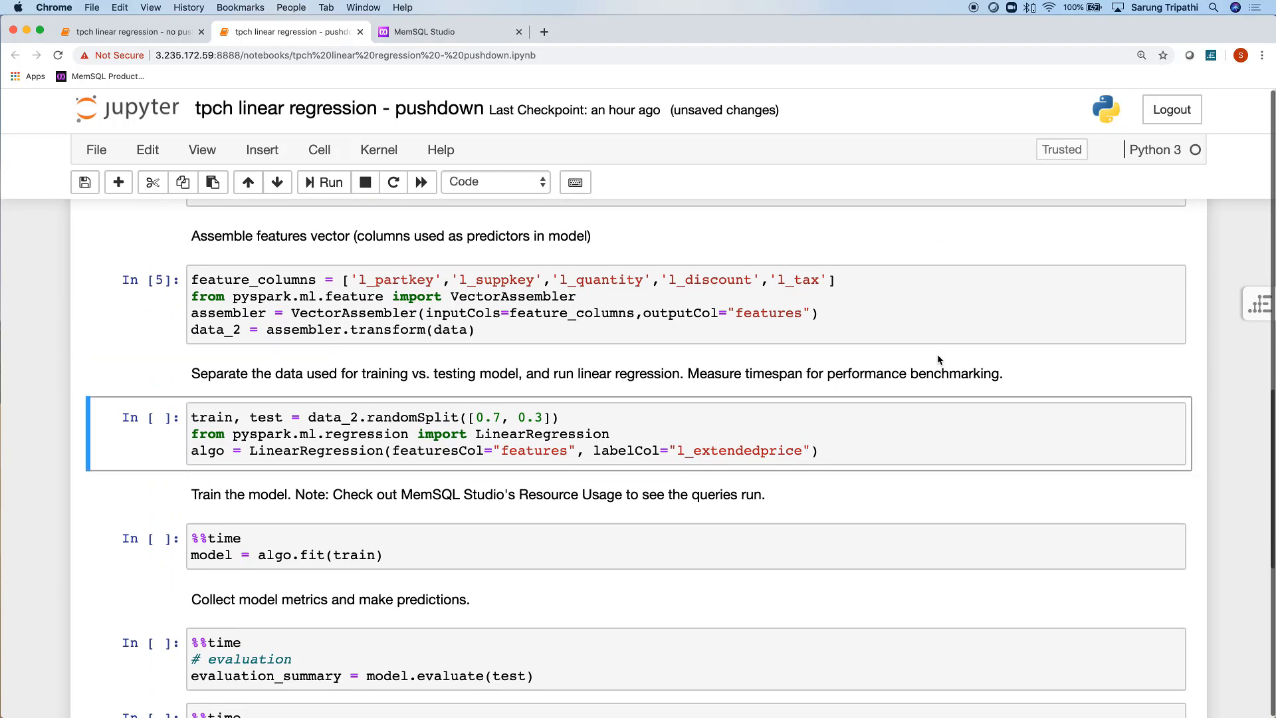
left_click(324, 182)
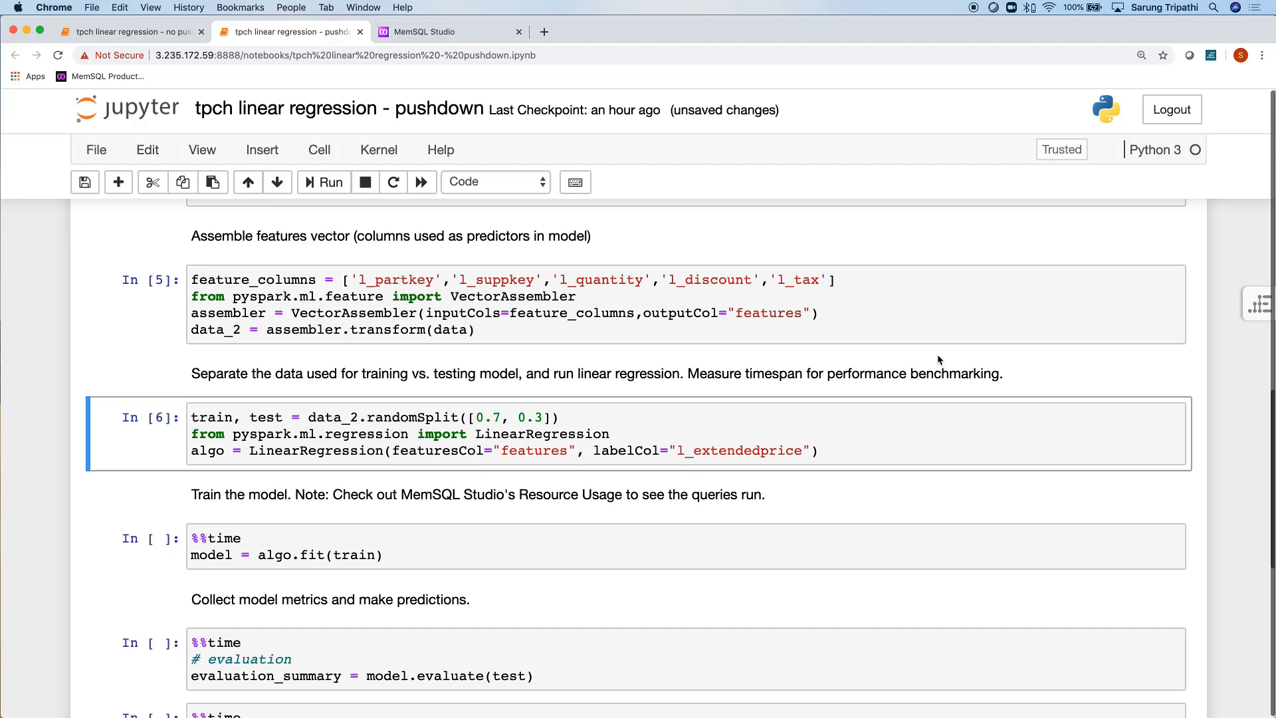
left_click(84, 181)
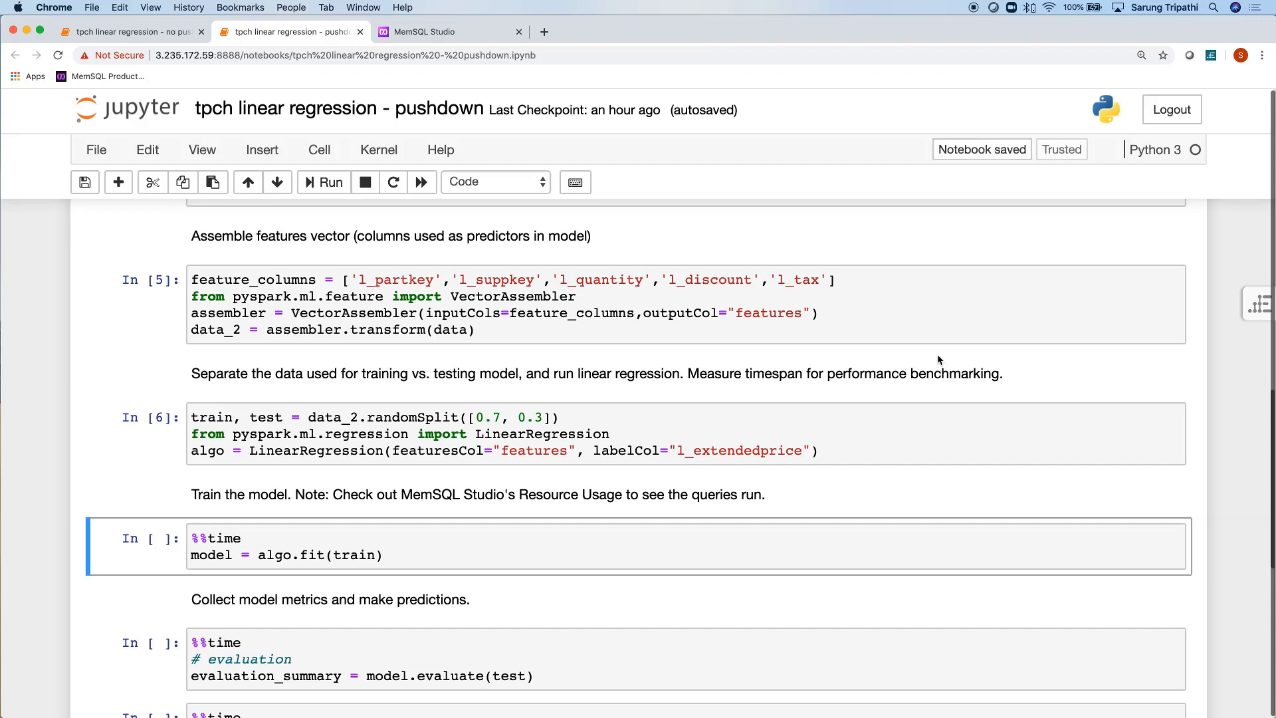
mouse_move(826, 246)
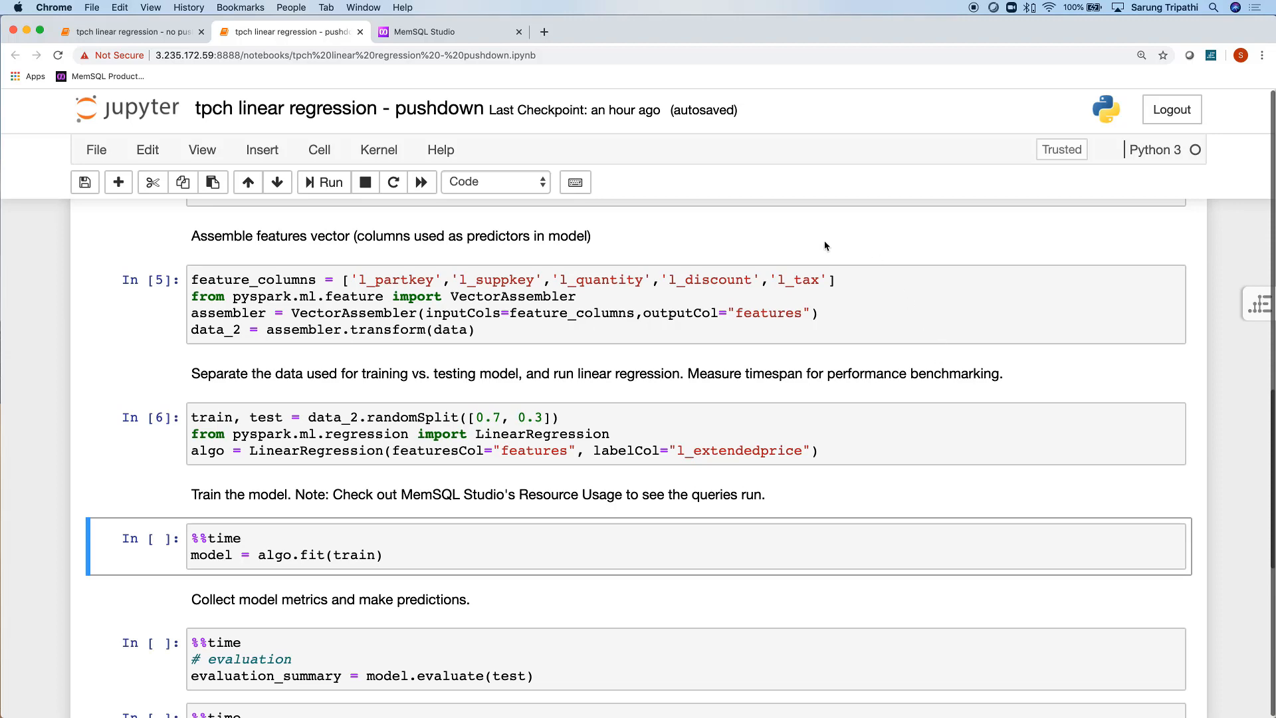
Step: Begin a new 'Actively profile until manually stopped' recording in MemSQL Studio
left_click(417, 32)
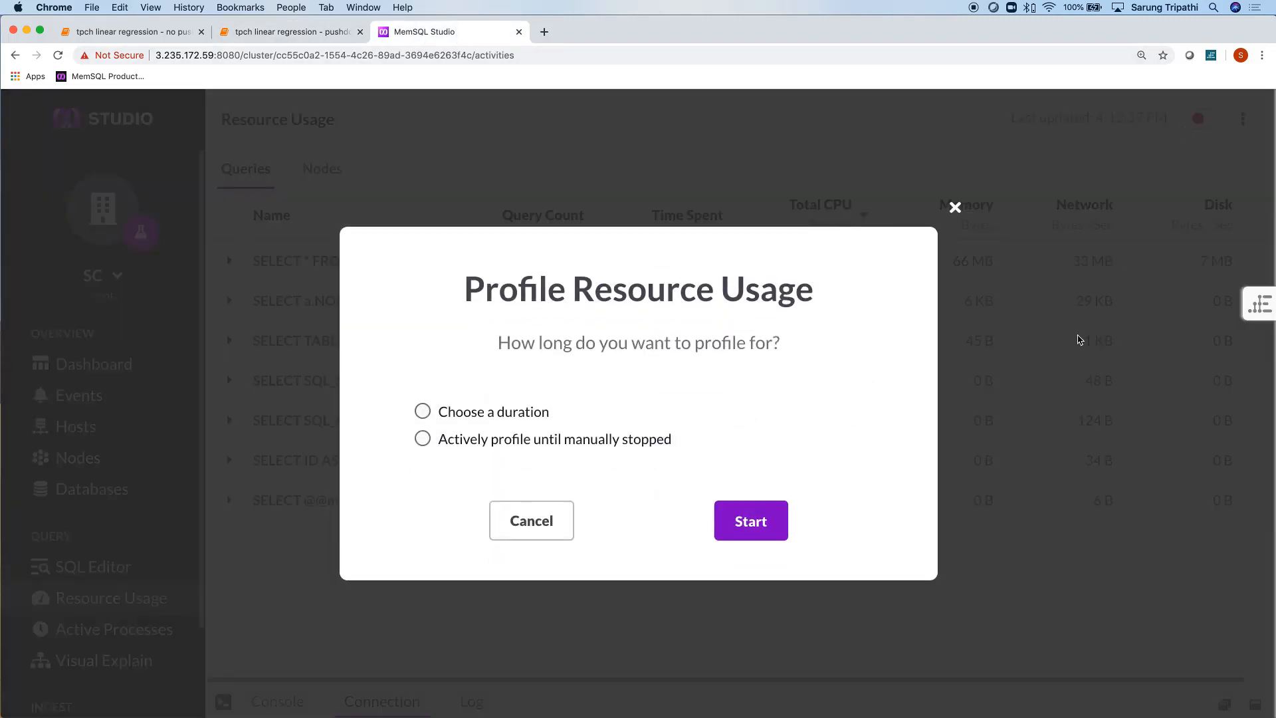
left_click(423, 439)
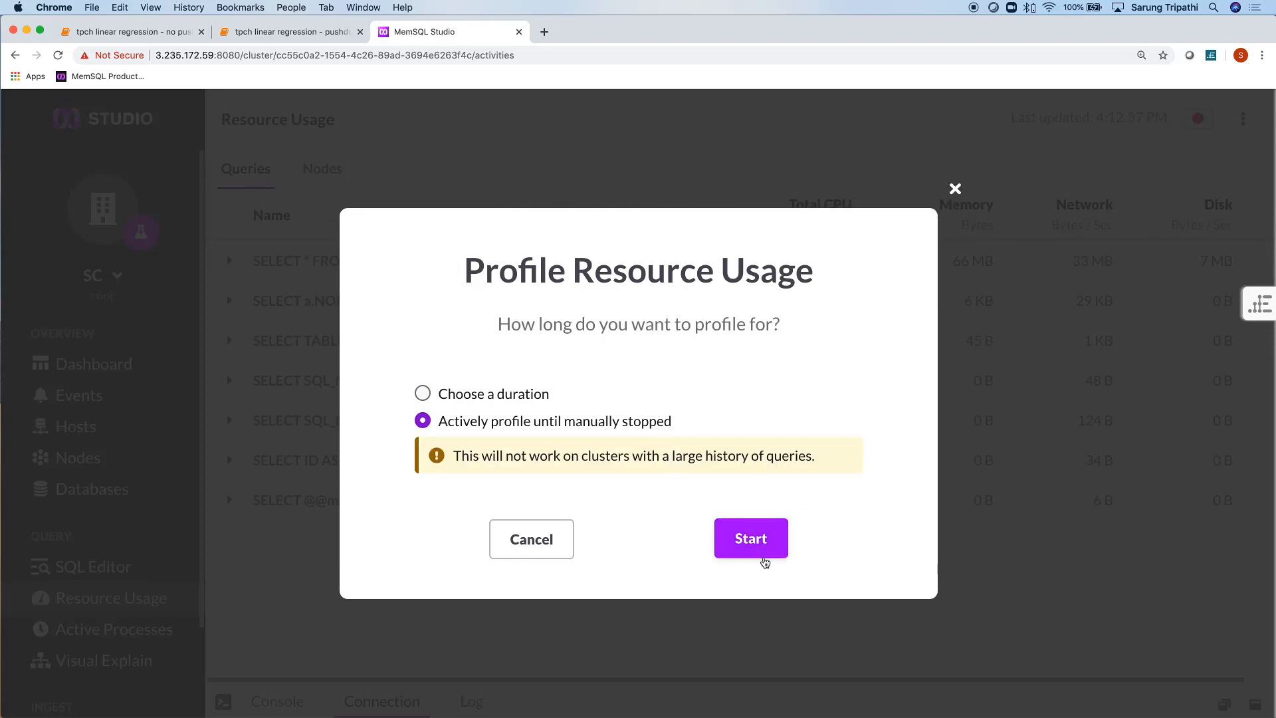
left_click(750, 537)
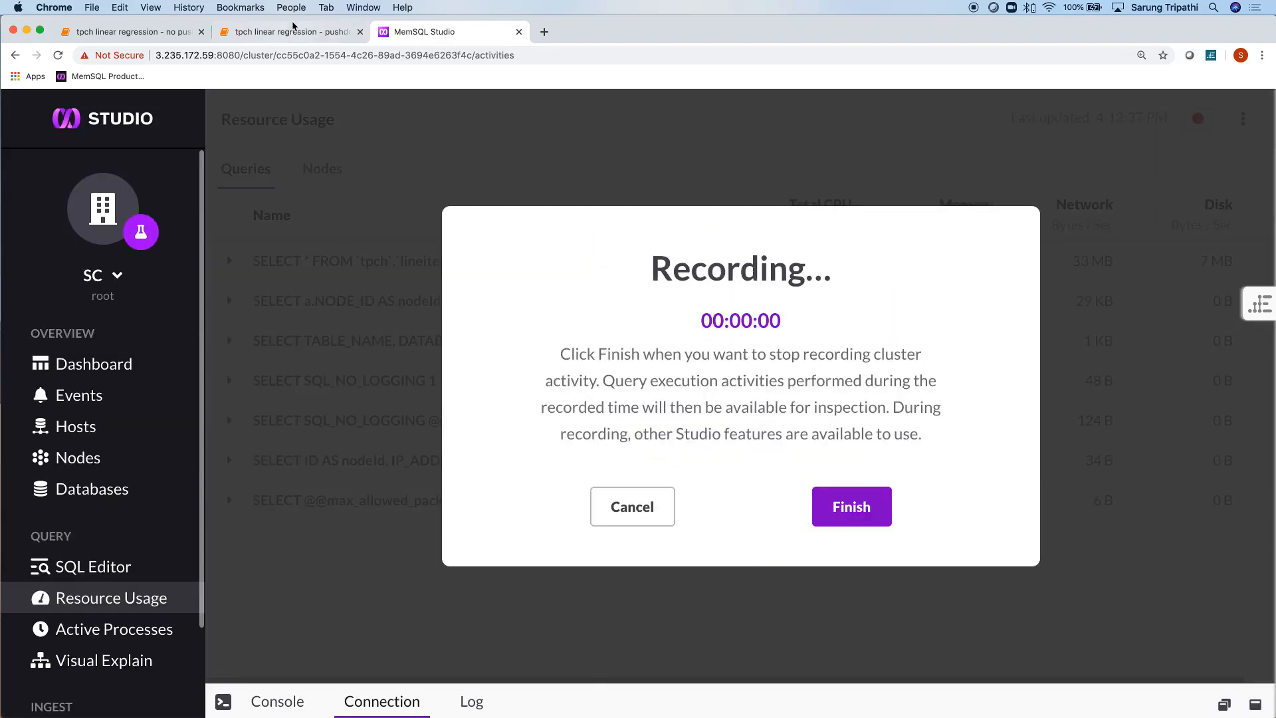
left_click(289, 31)
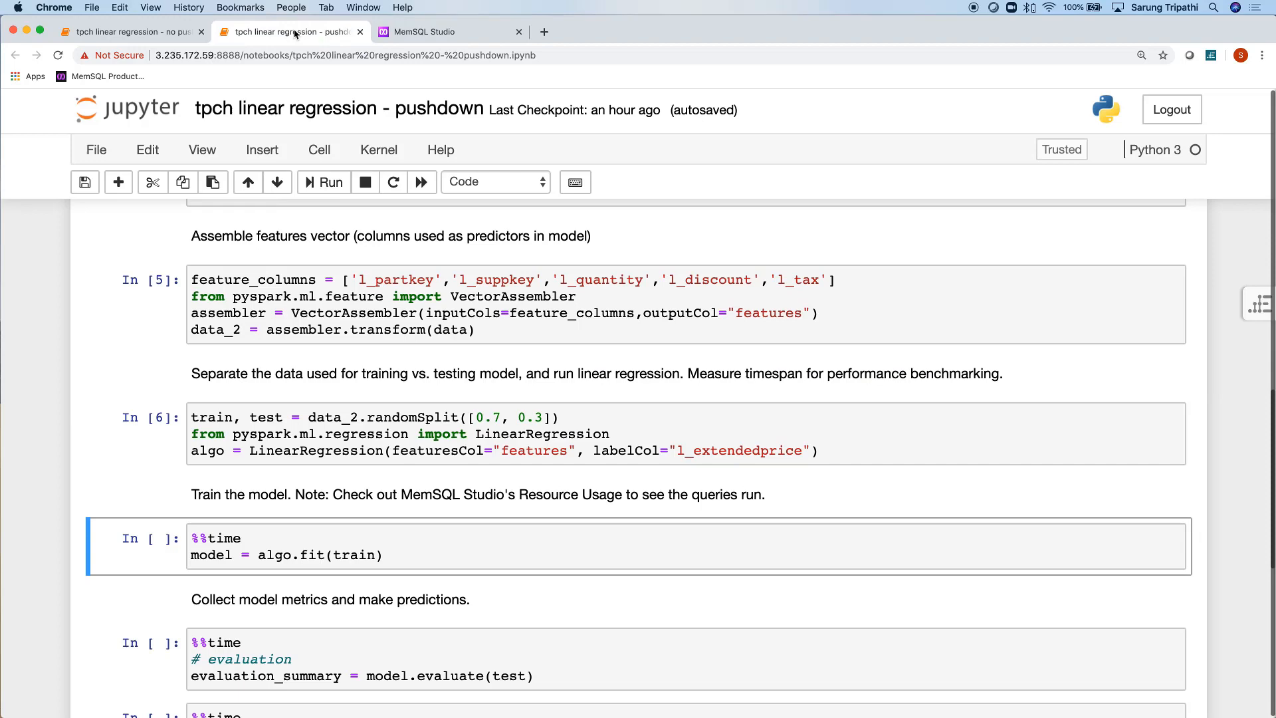
Step: Run the %%time model = algo.fit(train) cell, taking 29.9 s wall time
left_click(646, 556)
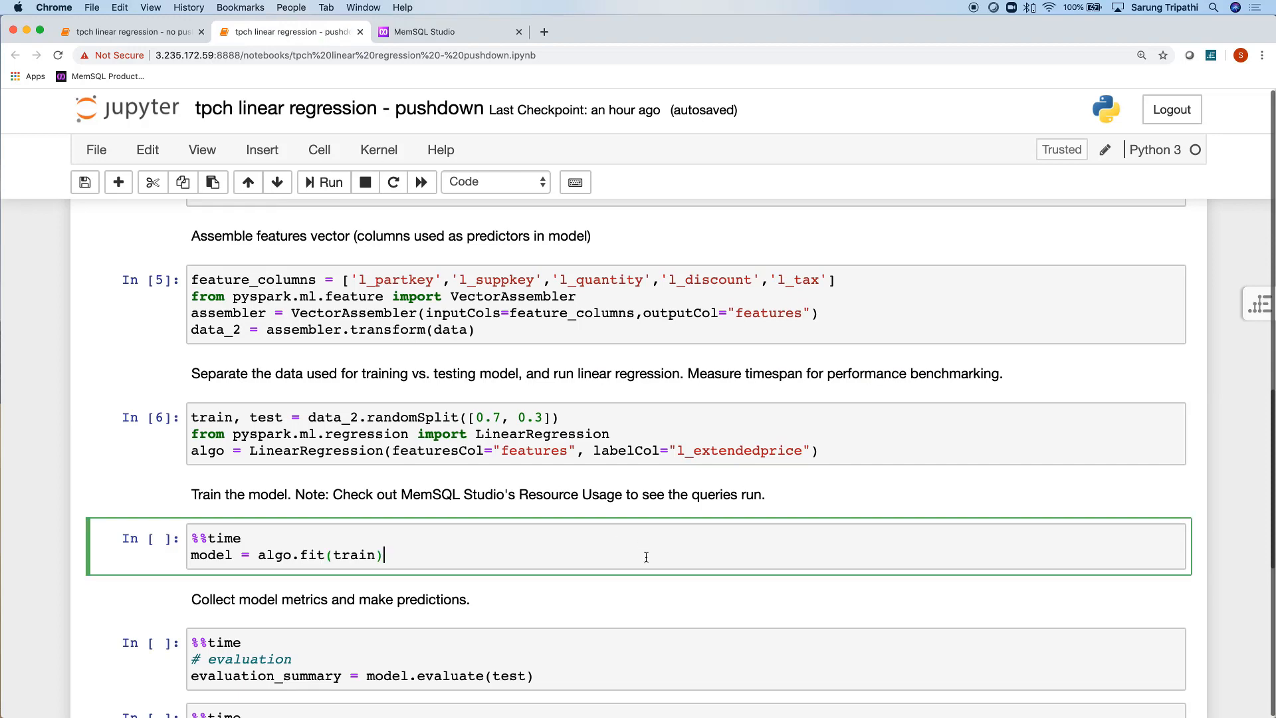
left_click(323, 181)
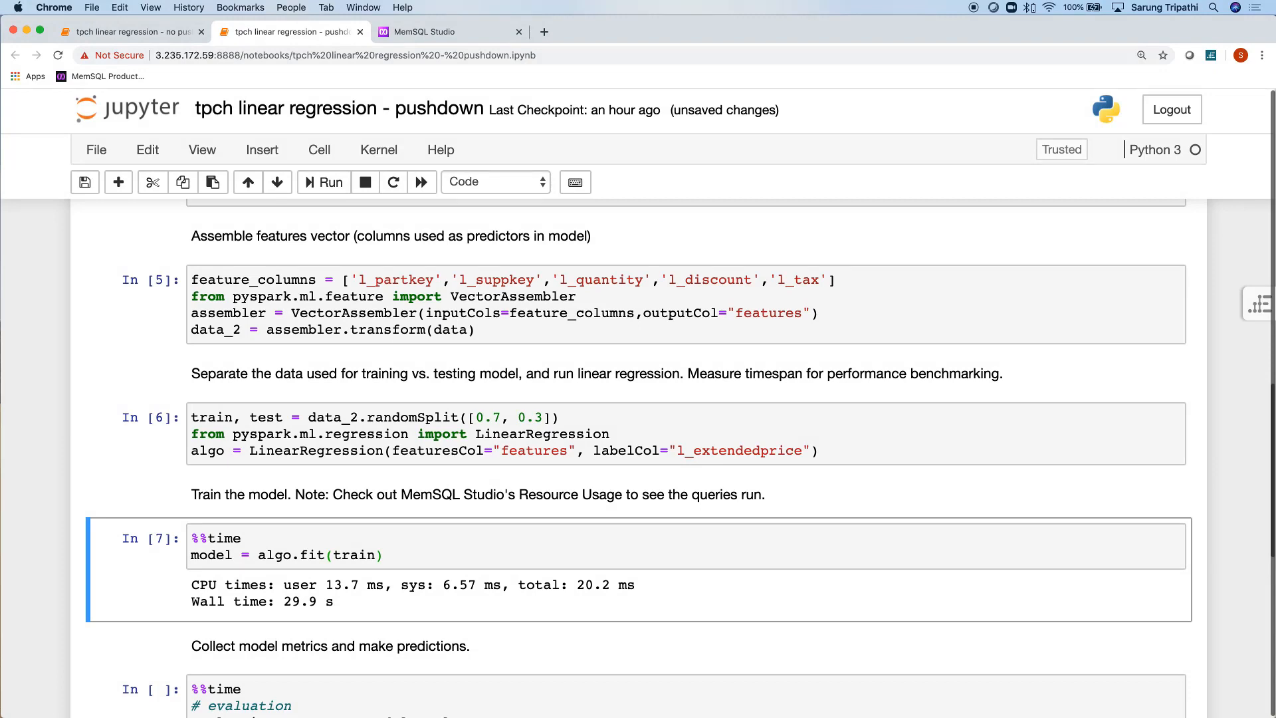
mouse_move(640, 601)
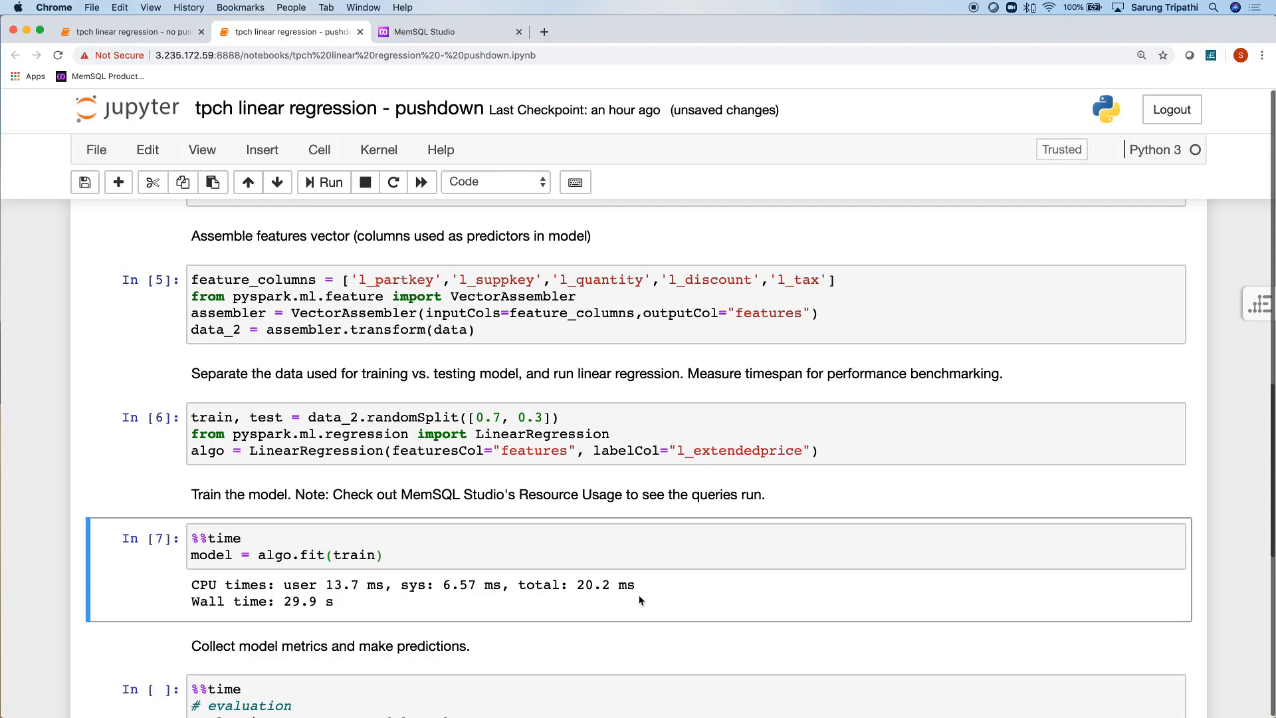
scroll("down", 3)
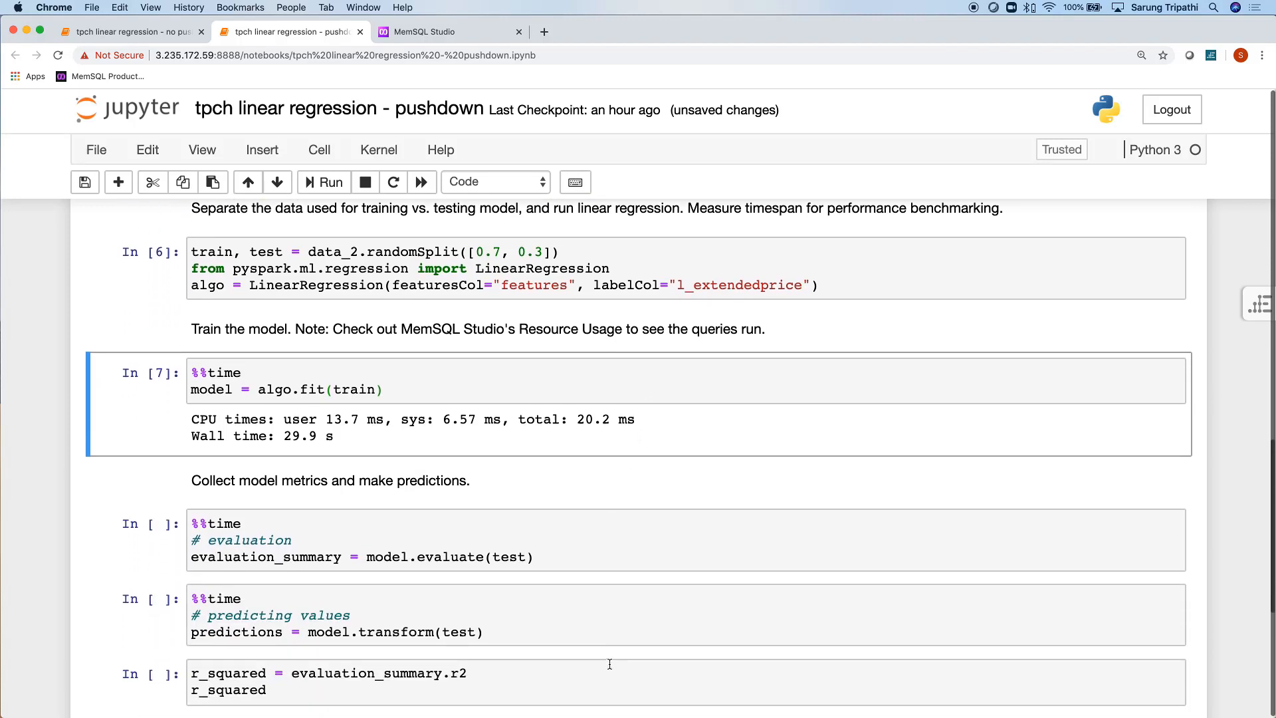
Step: Finish the MemSQL Studio recording and review the lineitem SELECT queries by CPU usage
left_click(427, 31)
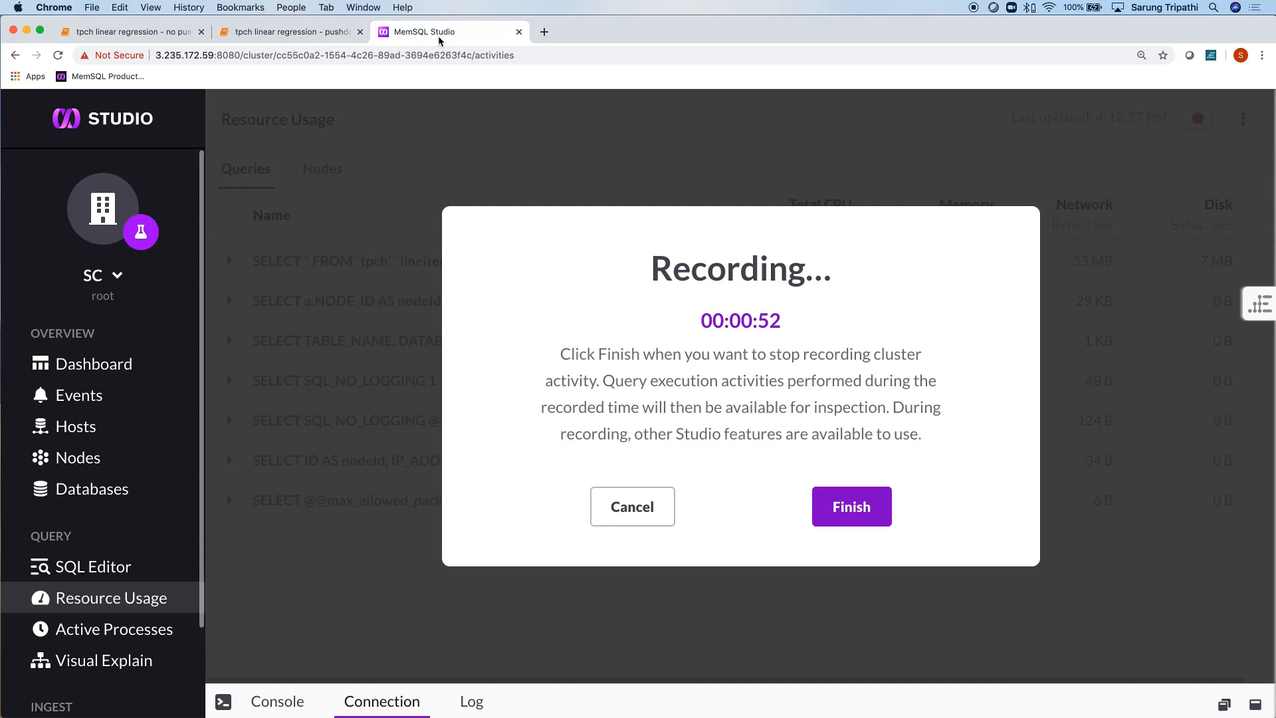
left_click(851, 507)
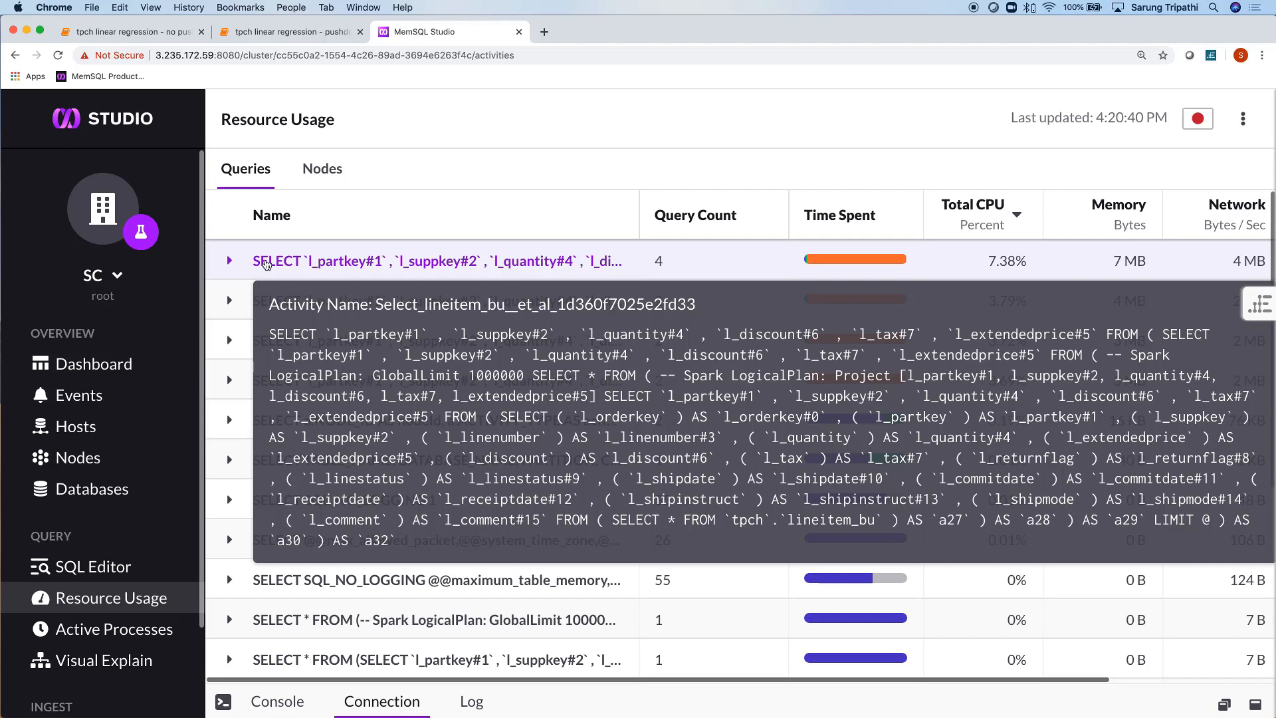
mouse_move(331, 243)
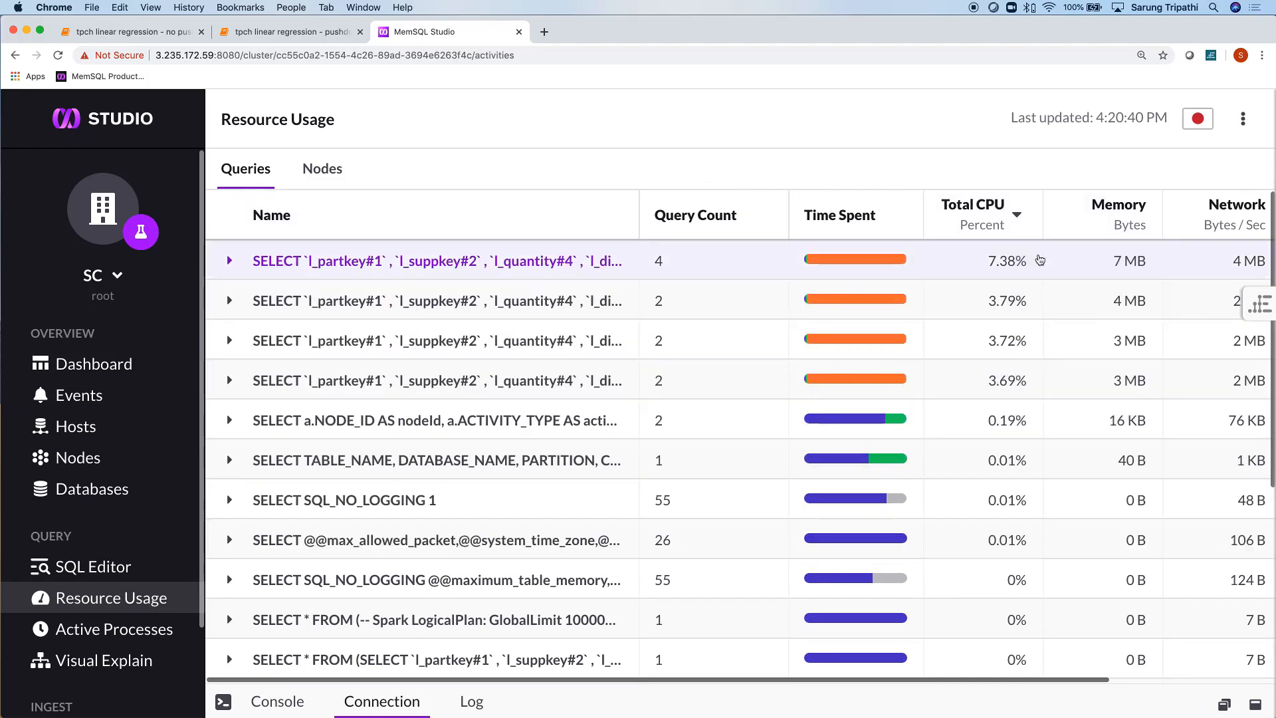
mouse_move(1040, 266)
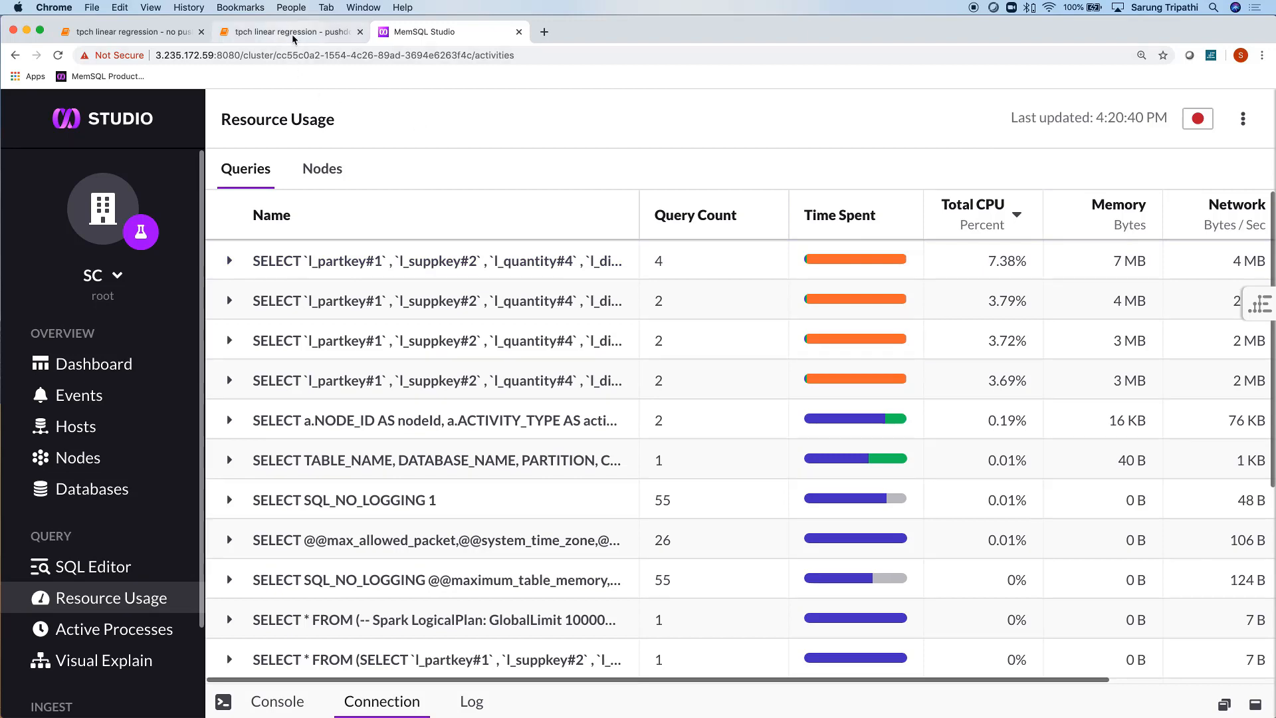
Step: Run the pushdown notebook's prediction, R-squared (0.8629) and predictions.show() cells
left_click(289, 32)
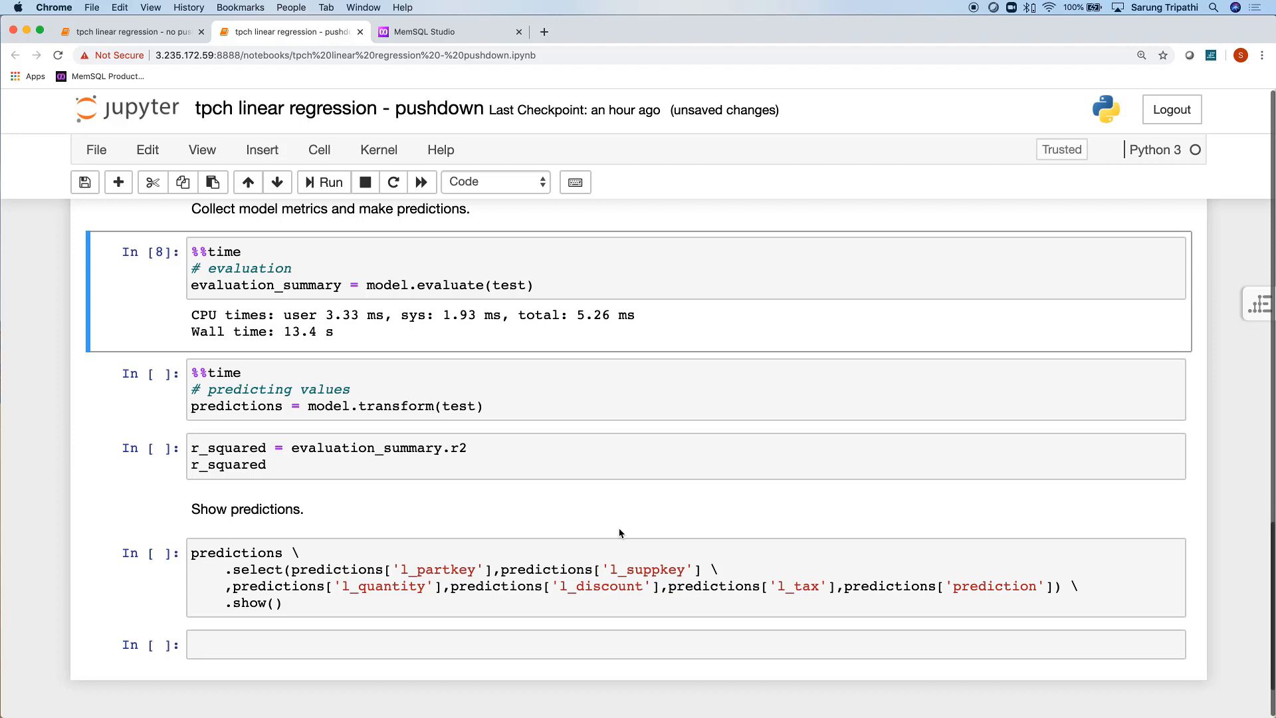
left_click(323, 181)
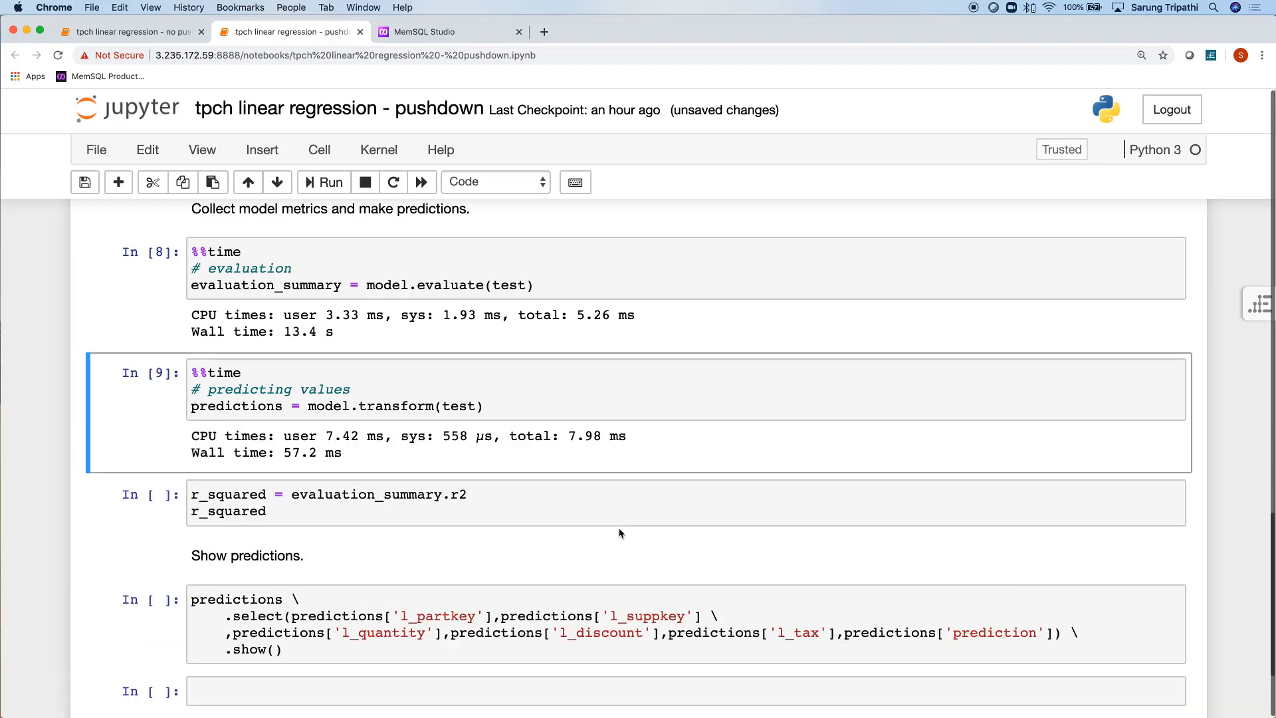
left_click(329, 181)
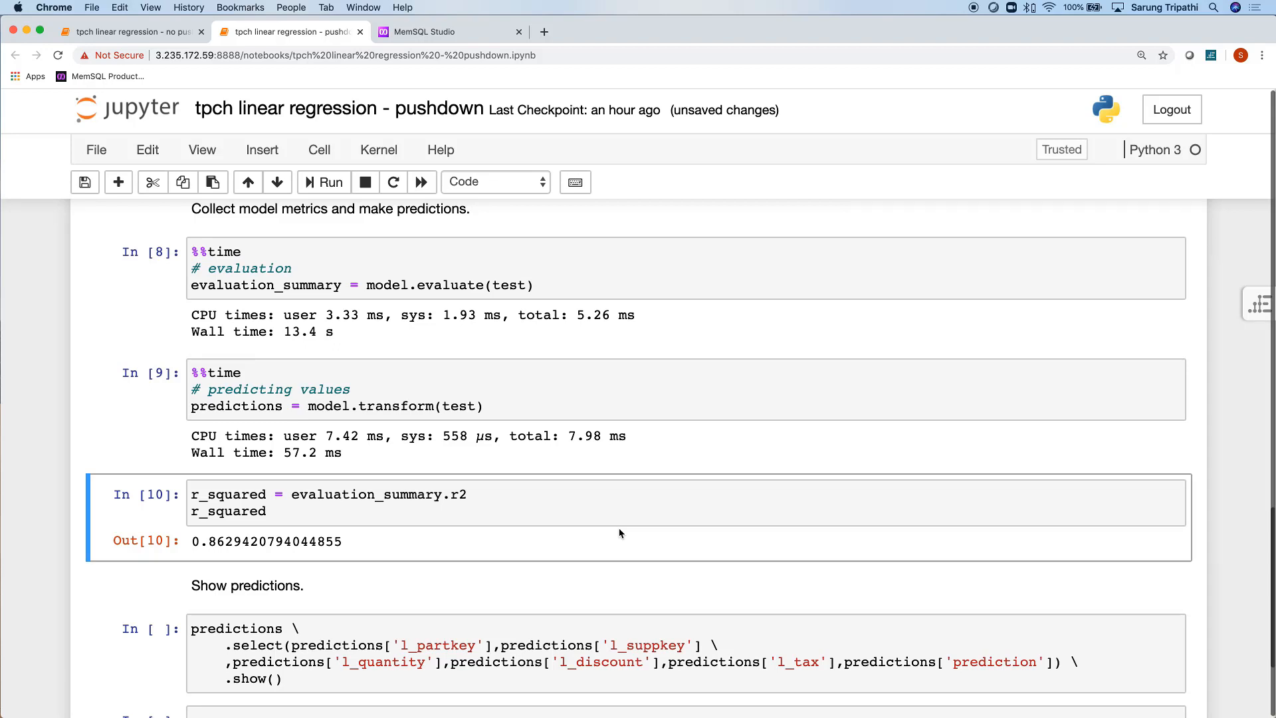
left_click(323, 182)
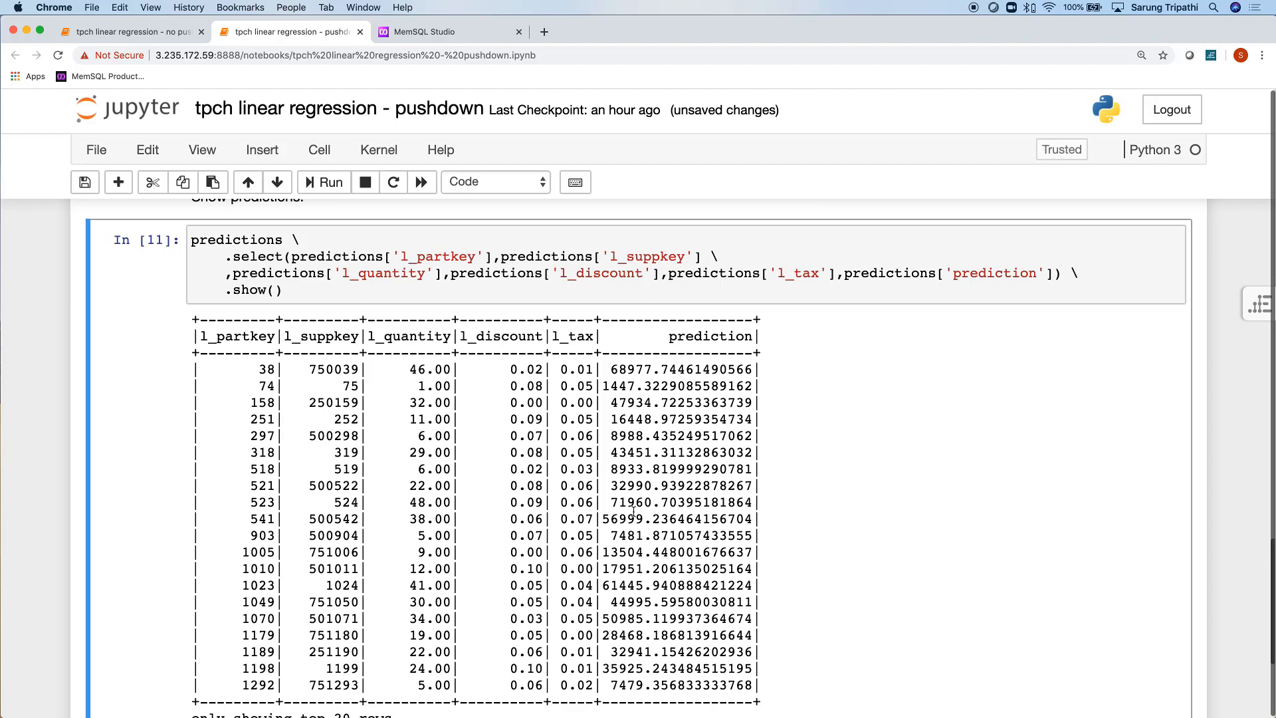
scroll("up", 3)
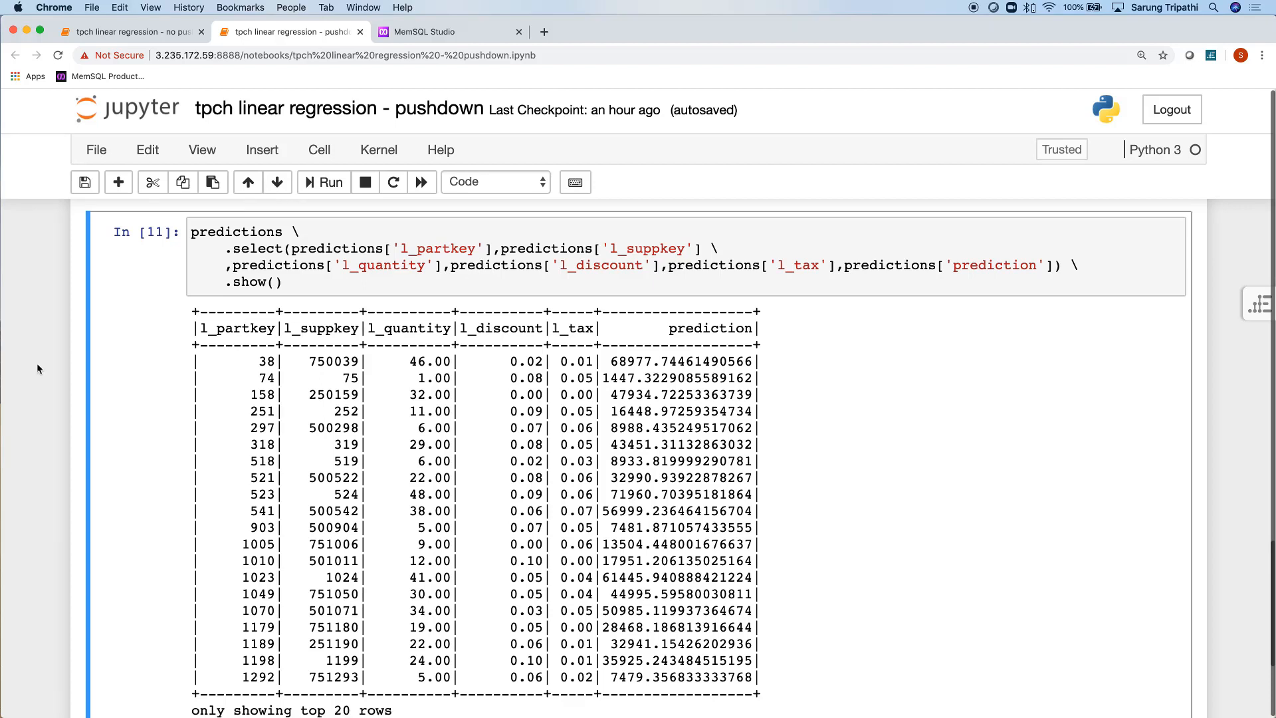